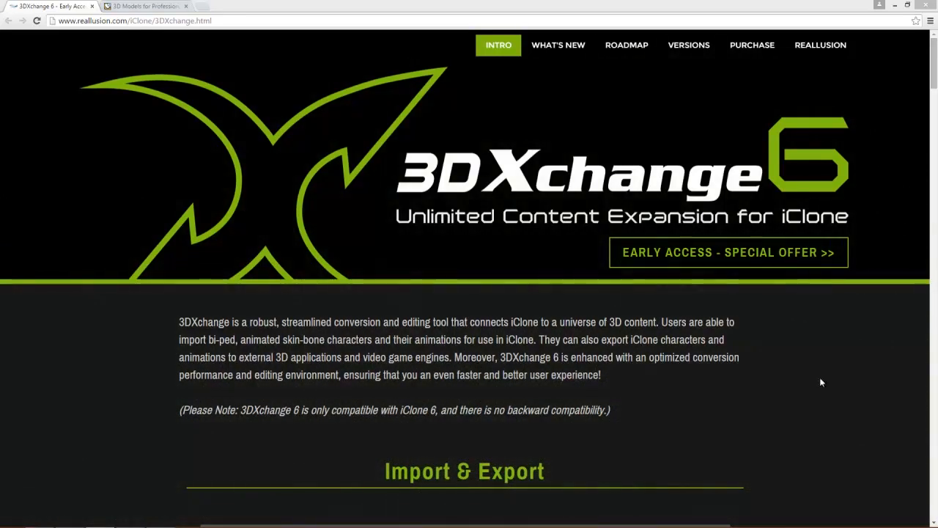
mouse_move(711, 373)
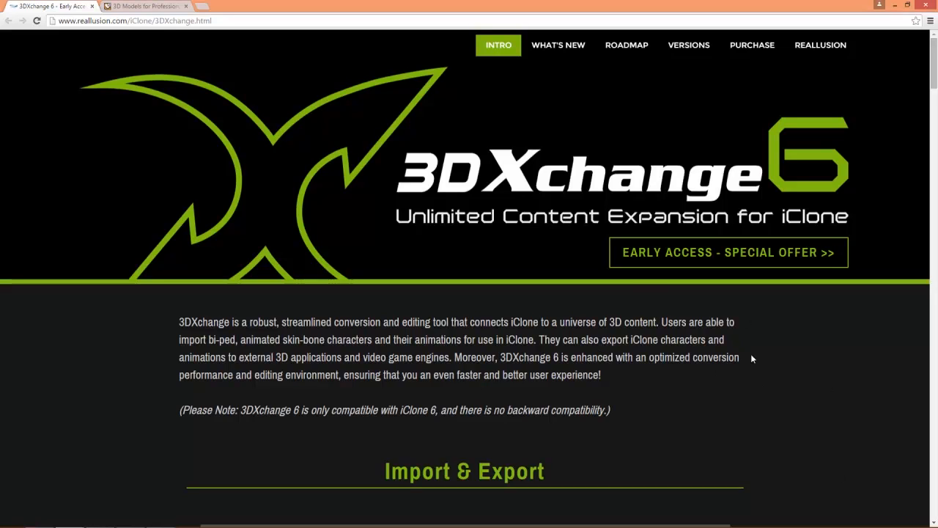
Scroll through the current web page before going to TurboSquid.
scroll(down, 3)
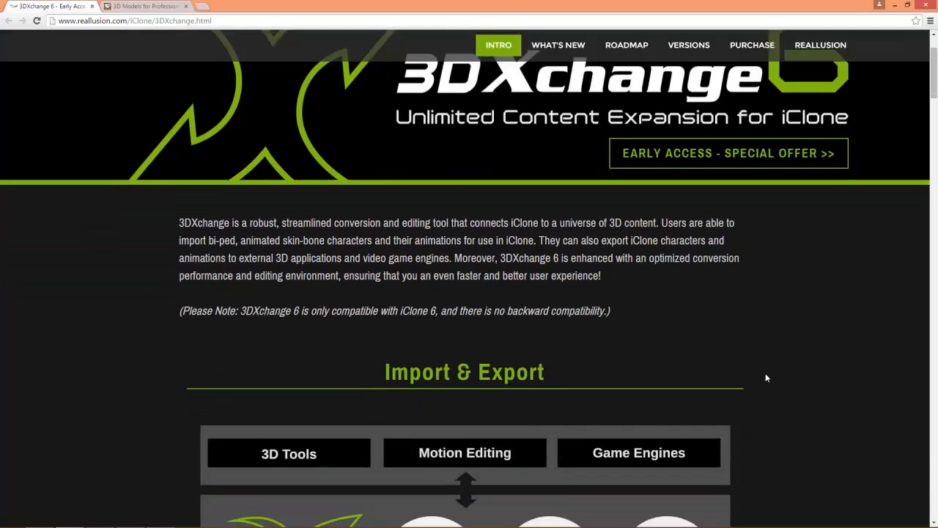
scroll(down, 3)
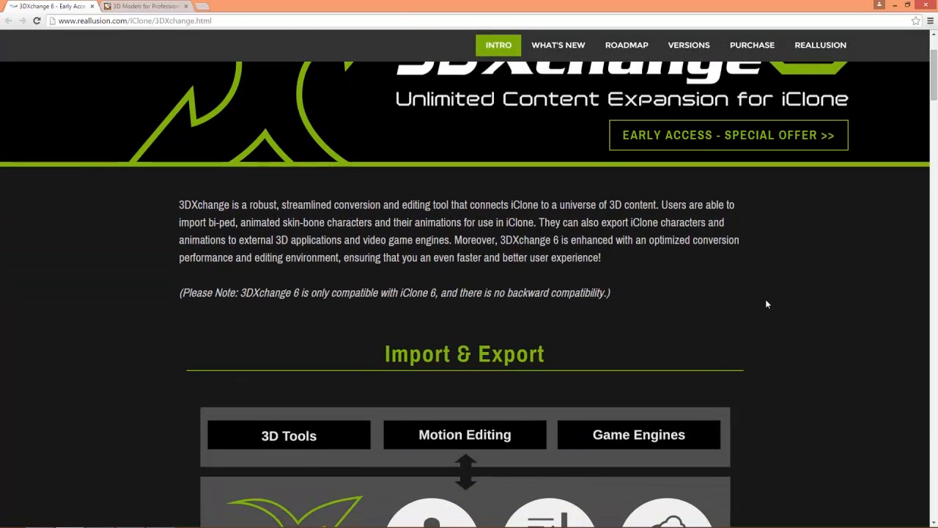
scroll(down, 3)
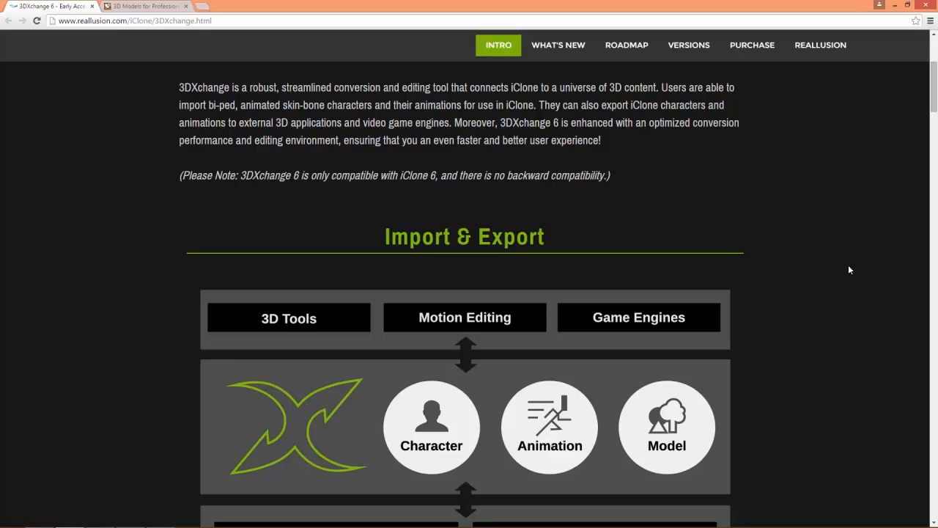
scroll(down, 3)
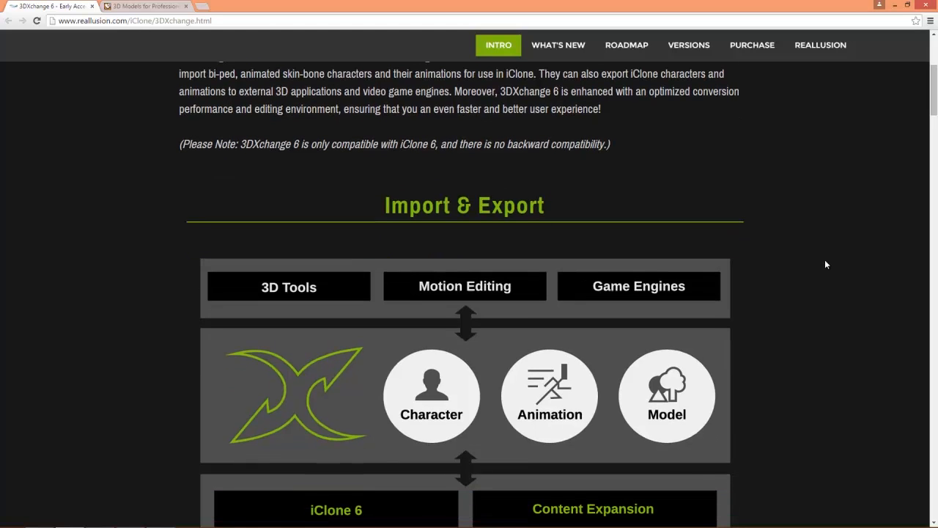
scroll(down, 3)
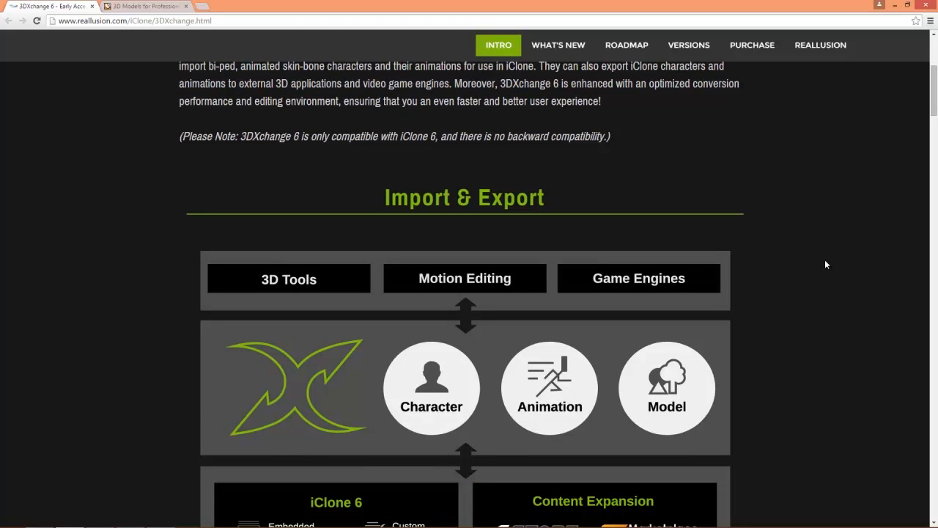
scroll(down, 3)
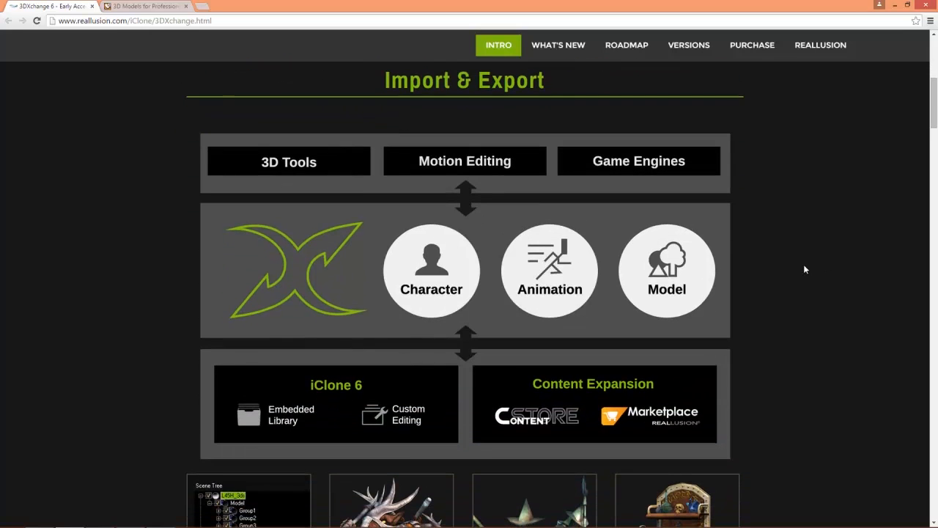
scroll(down, 3)
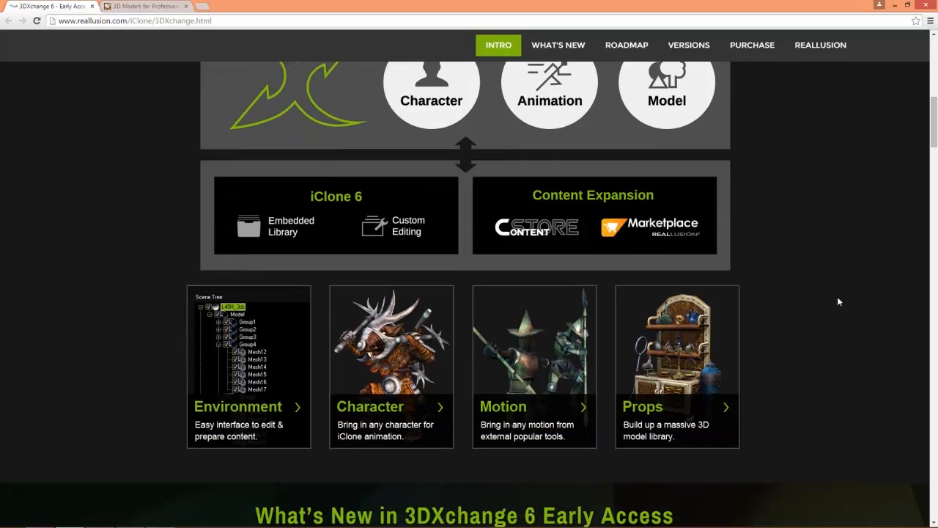
scroll(down, 3)
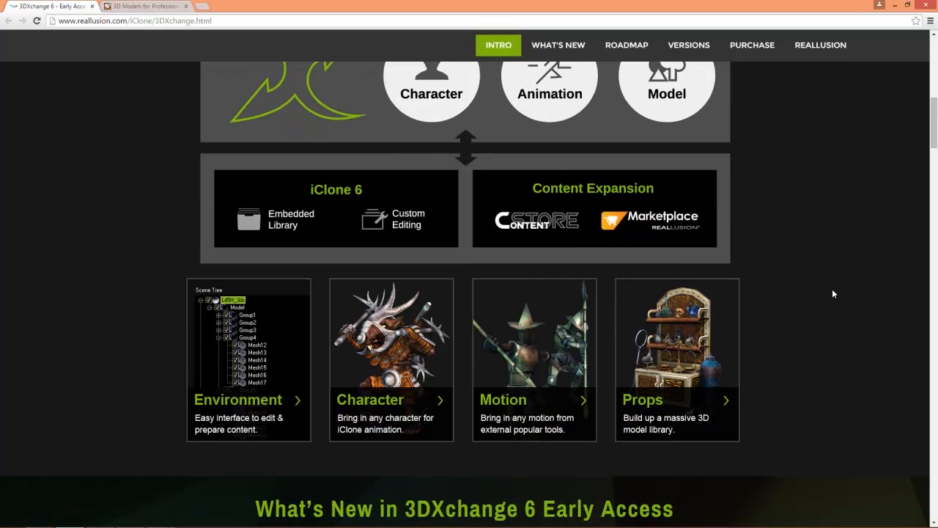
scroll(down, 3)
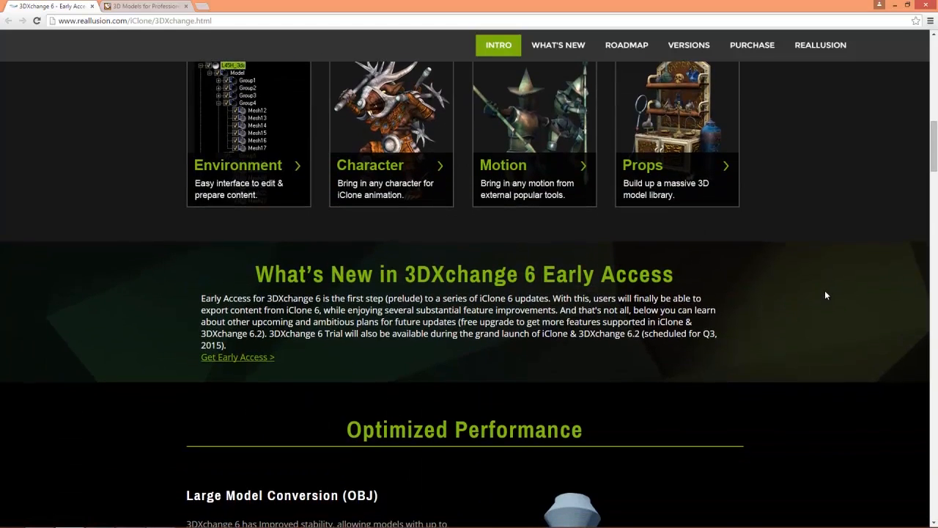
click(558, 45)
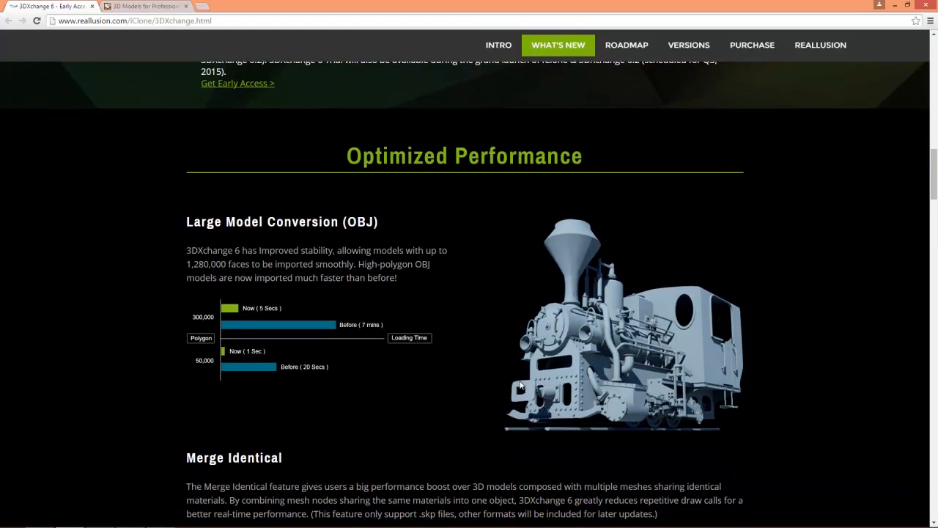
mouse_move(877, 355)
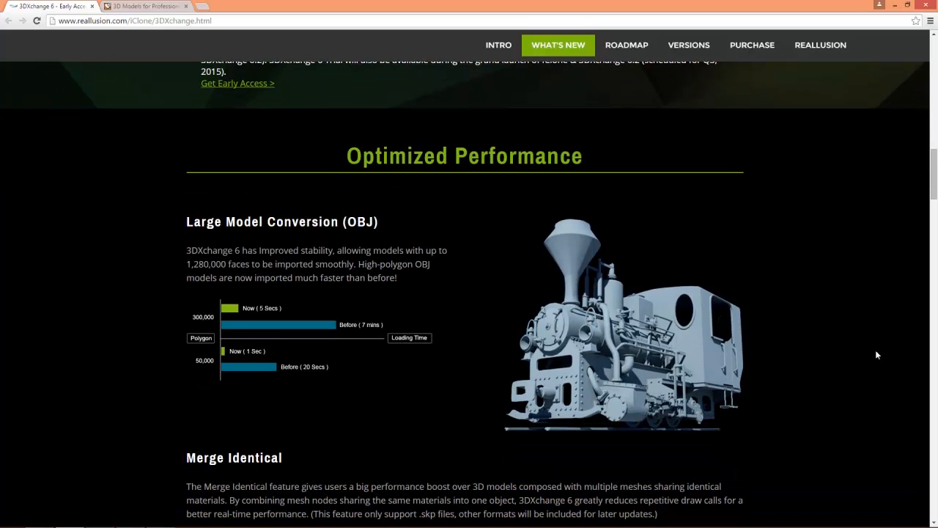
scroll(down, 3)
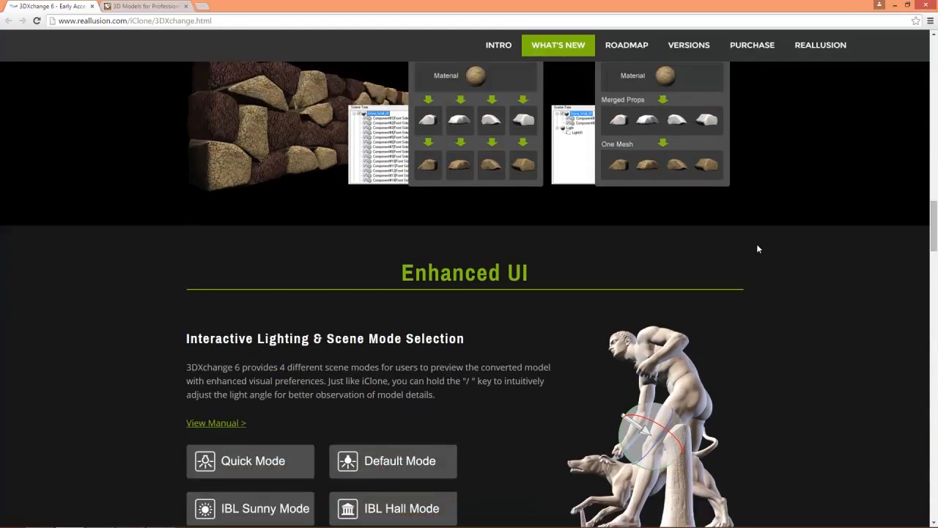
scroll(down, 3)
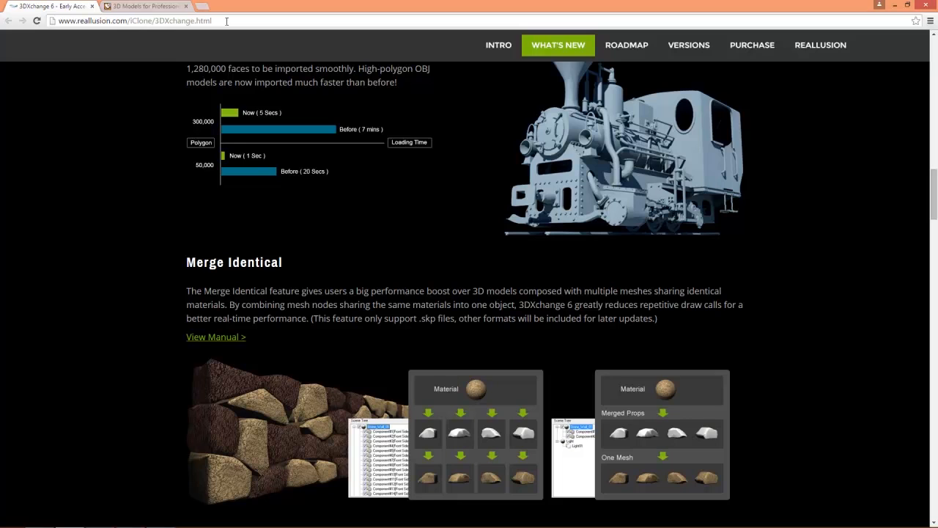
Find the Attack Droid Robot on TurboSquid and download the free model.
click(144, 6)
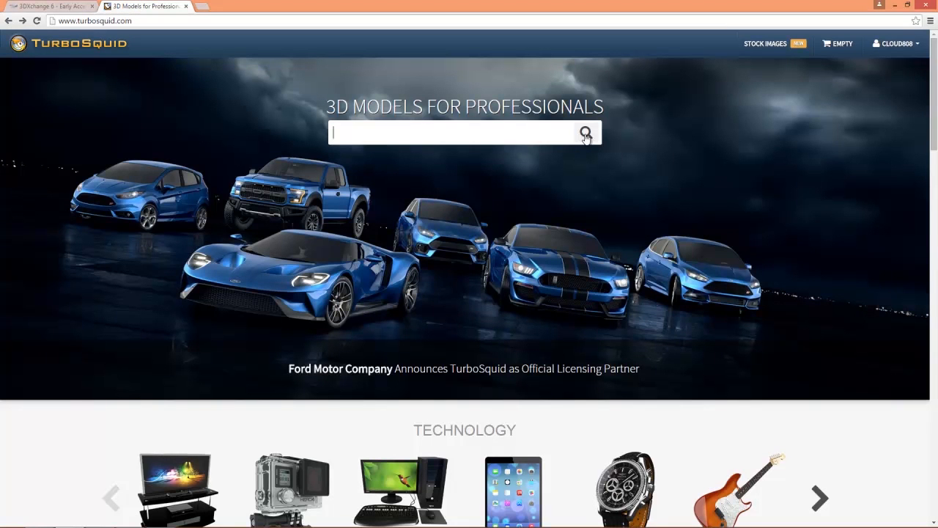
click(586, 132)
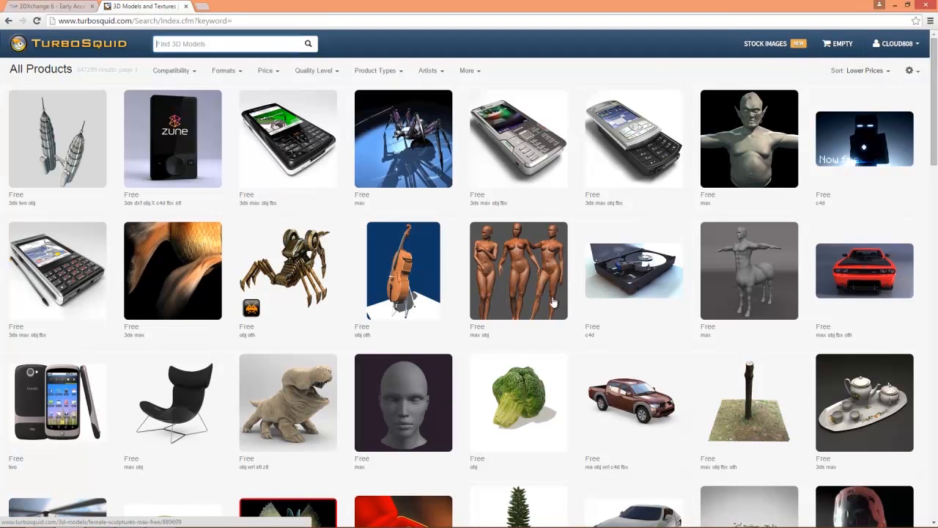
mouse_move(287, 271)
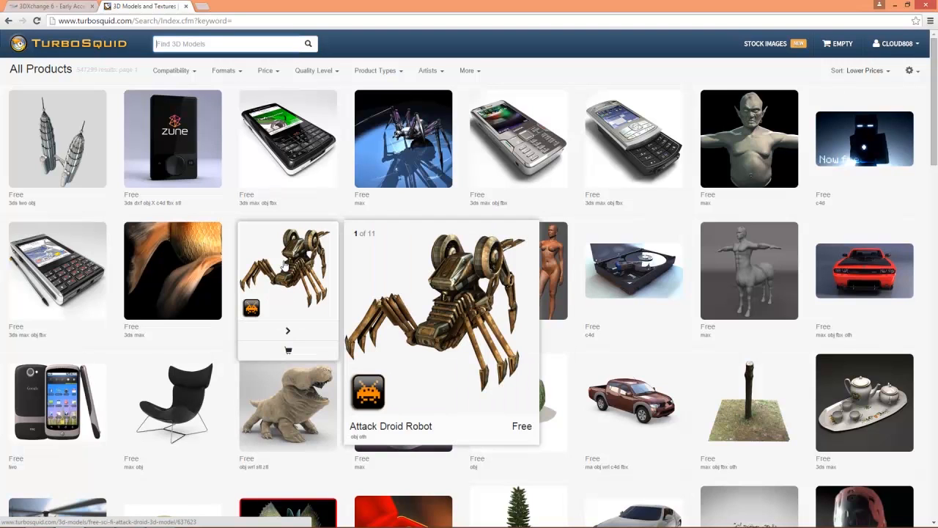
click(287, 270)
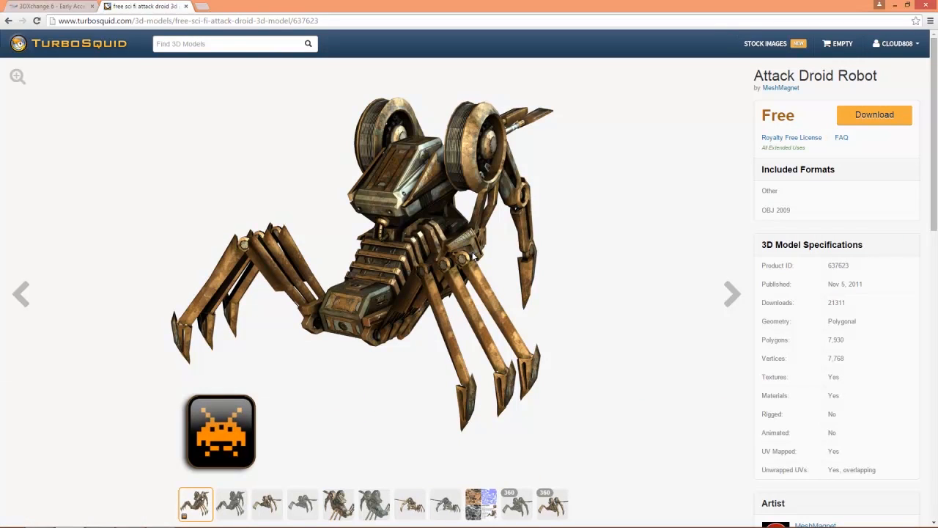
mouse_move(816, 174)
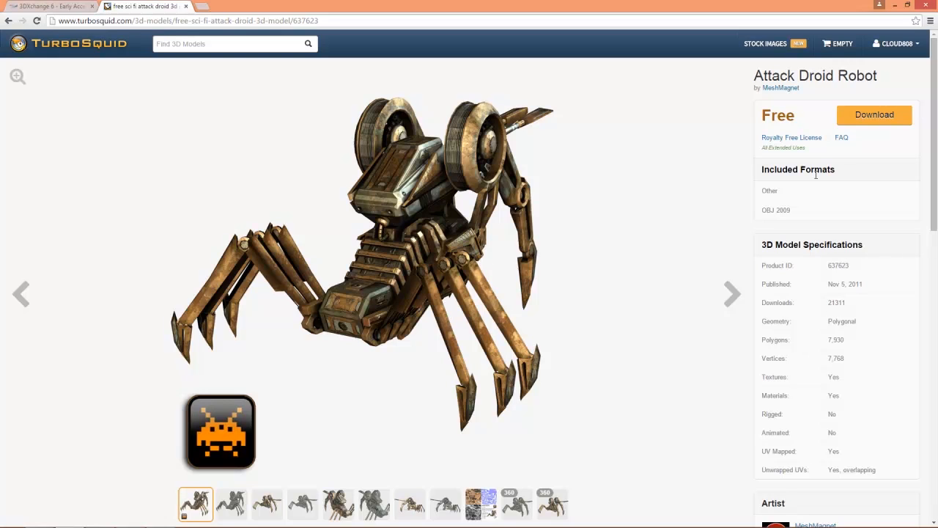
click(873, 114)
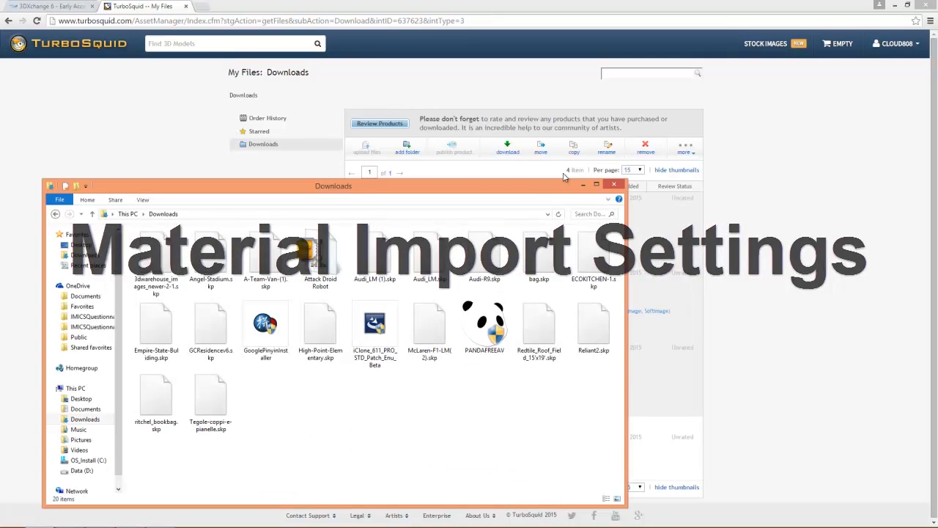
Extract the downloaded Attack Droid Robot archive and open the extracted folder.
click(320, 253)
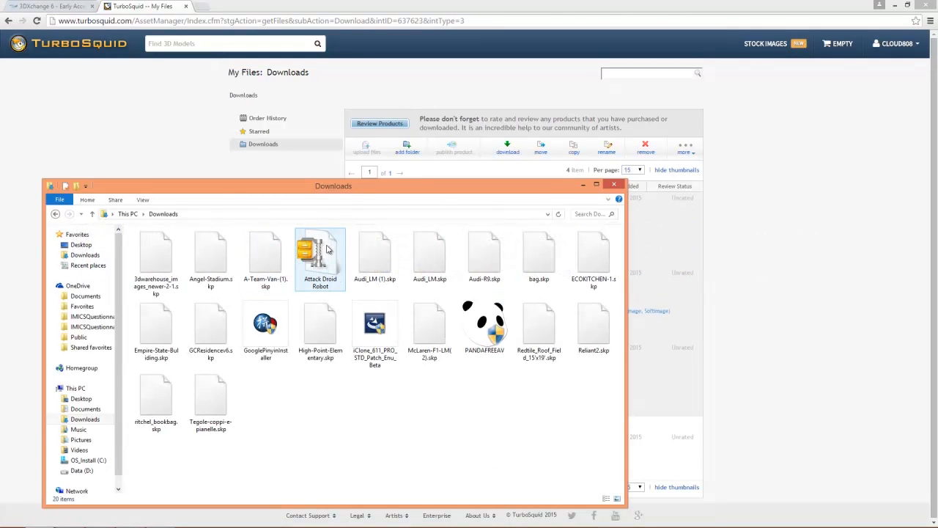
right_click(320, 253)
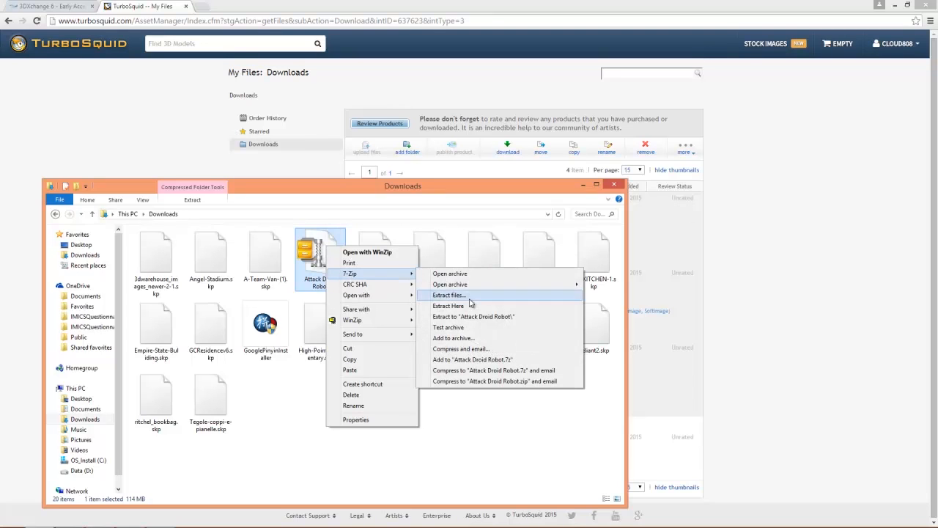
click(448, 306)
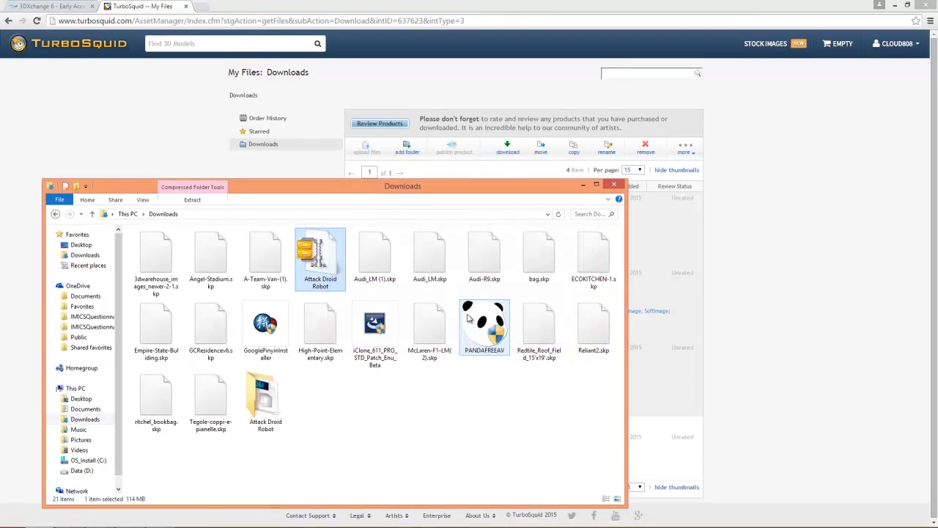
double_click(265, 400)
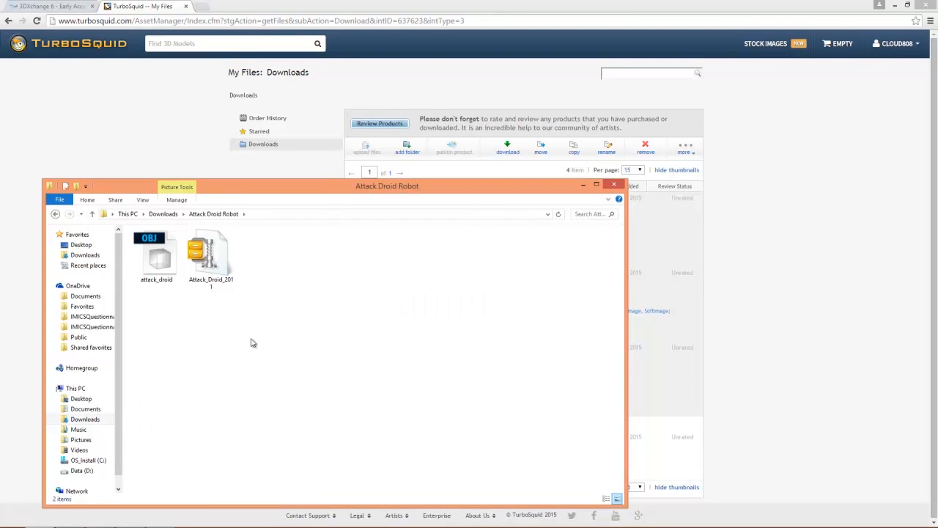
mouse_move(211, 253)
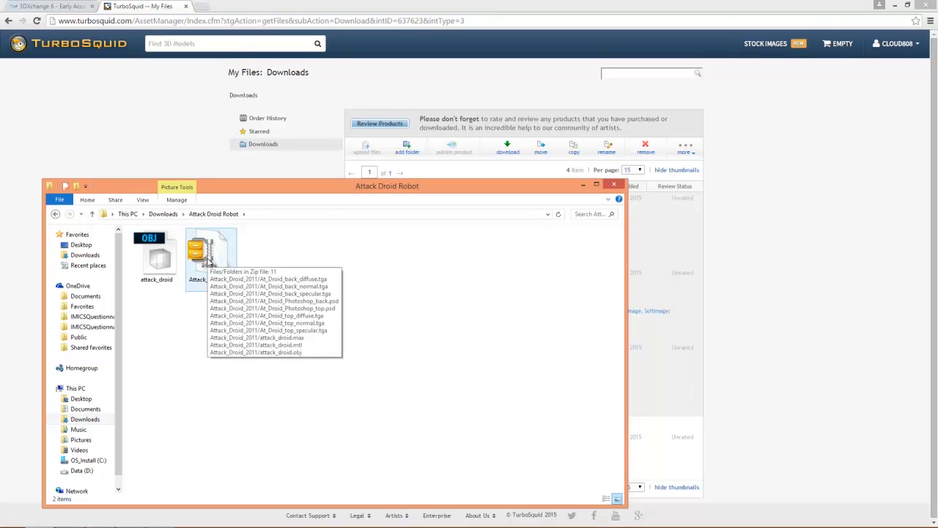
mouse_move(253, 304)
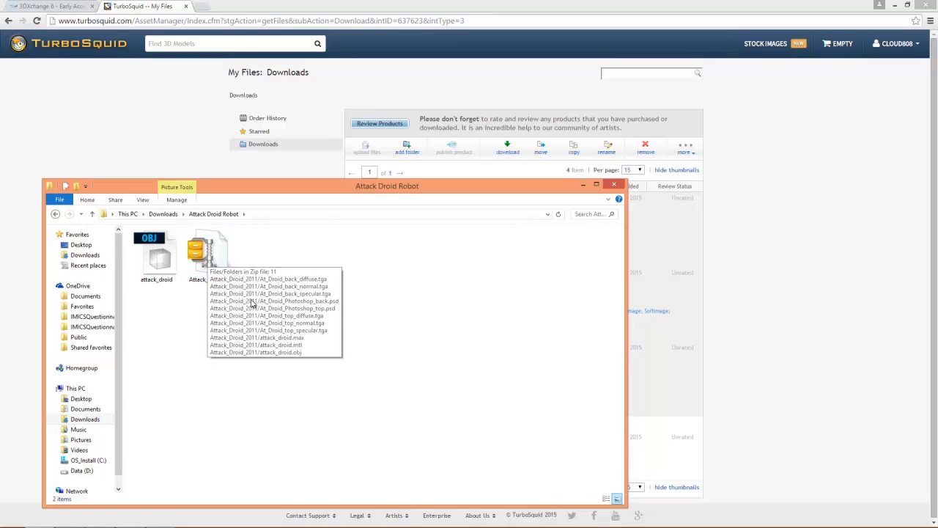
Extract the inner zip, open Attack_Droid_2011, and select attack_droid.obj and attack_droid.mtl.
right_click(198, 253)
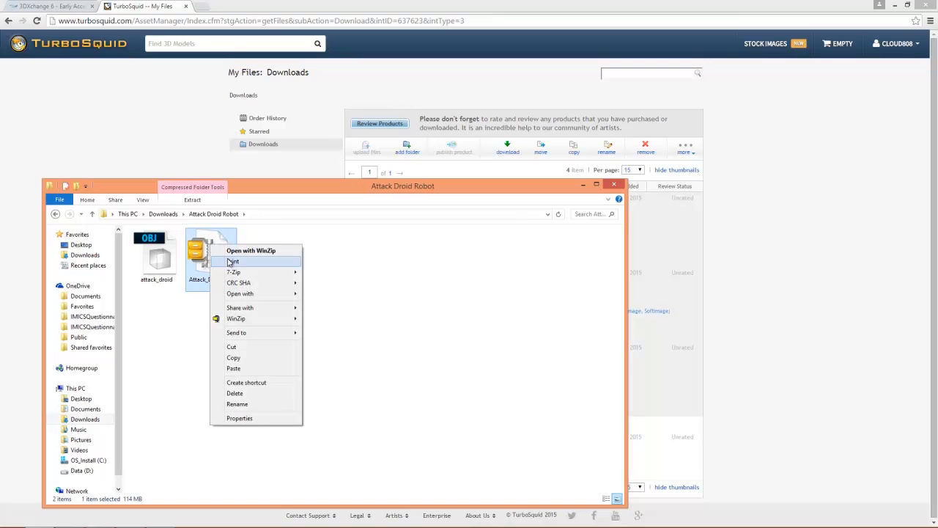
click(232, 261)
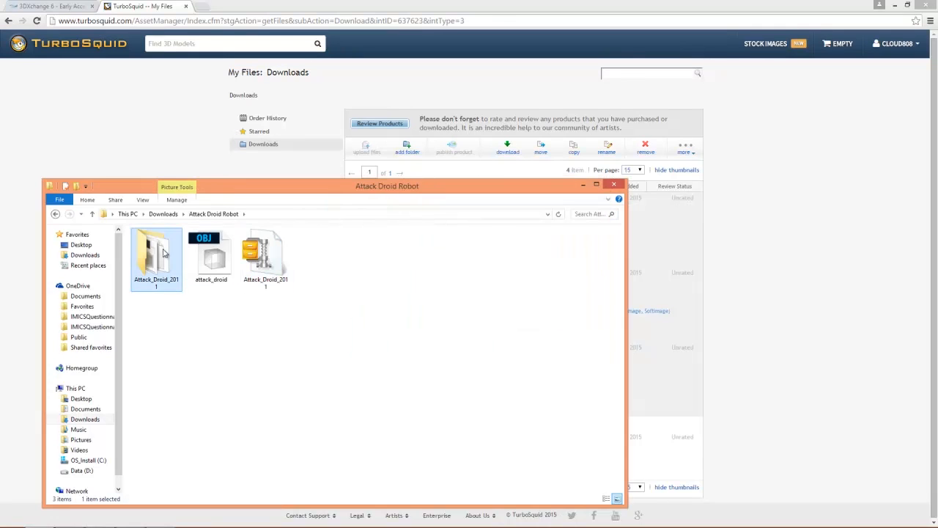
double_click(156, 253)
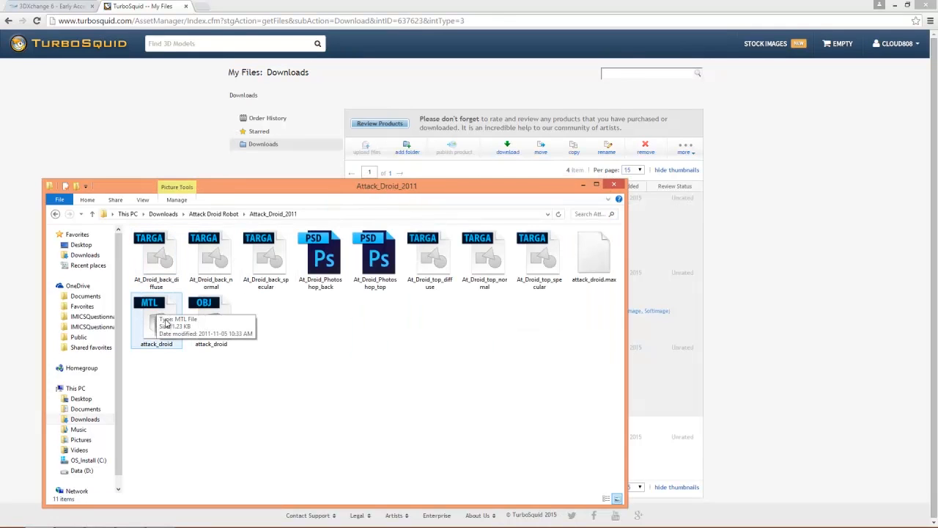
right_click(156, 323)
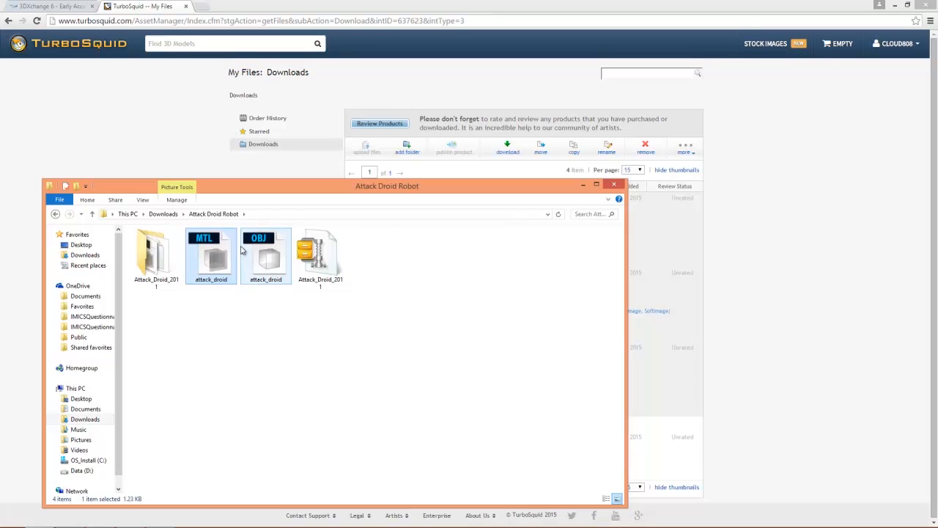
click(266, 255)
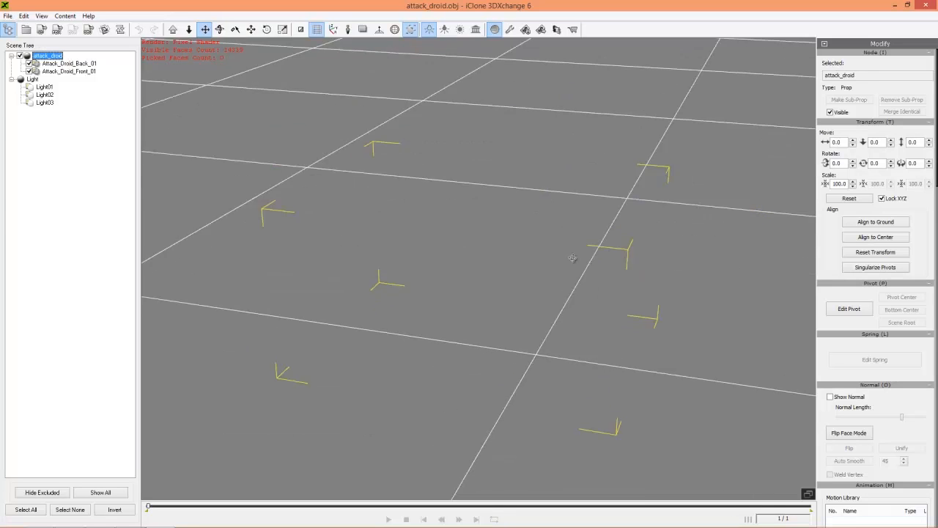
Raise Opacity to 100 on Attack_Droid_Back_01 and Attack_Droid_Front_01, then orbit to the front.
drag(572, 258, 550, 237)
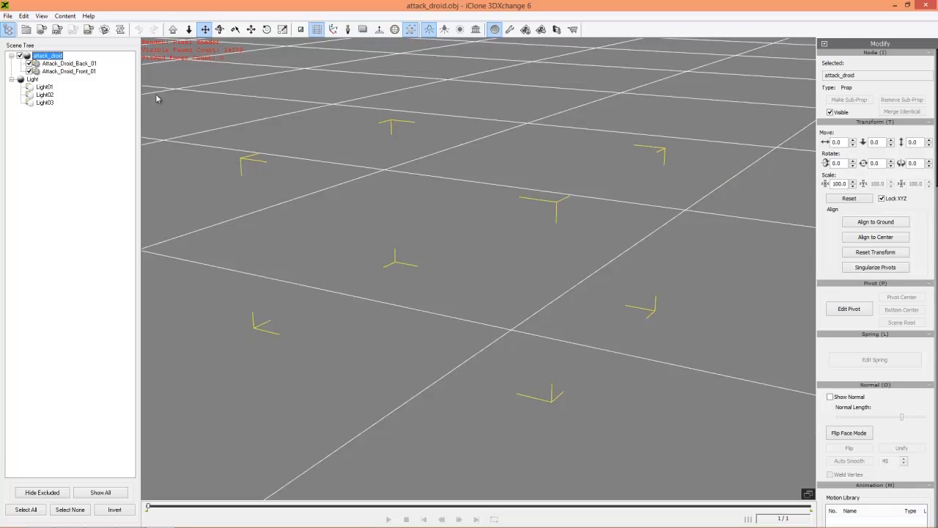
click(69, 63)
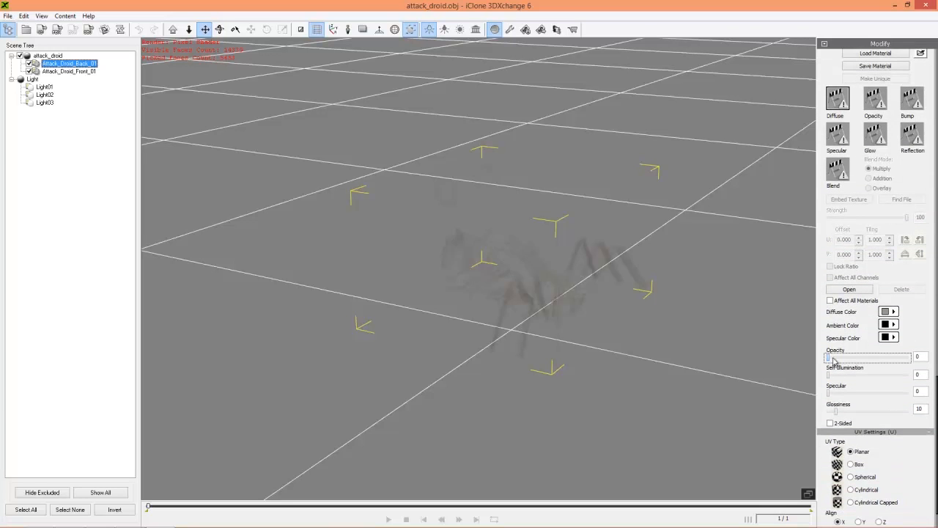
drag(829, 358, 909, 358)
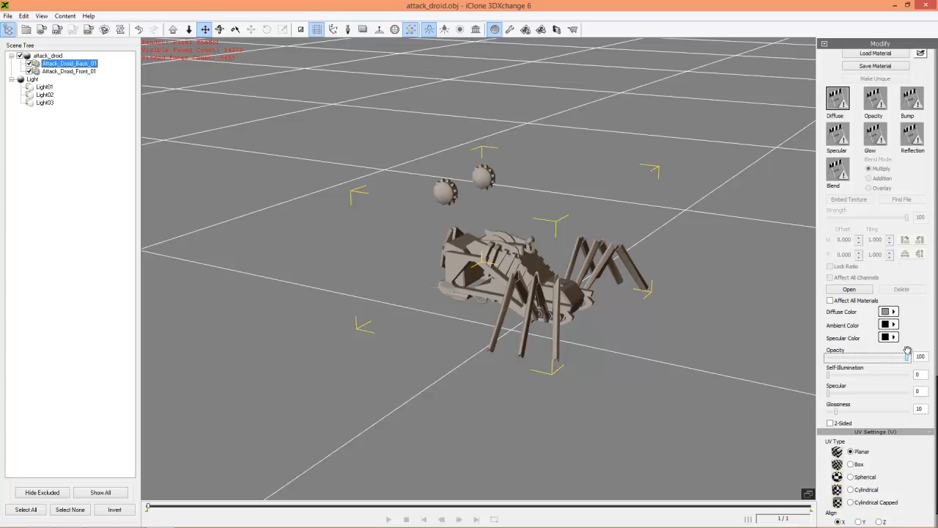
mouse_move(417, 262)
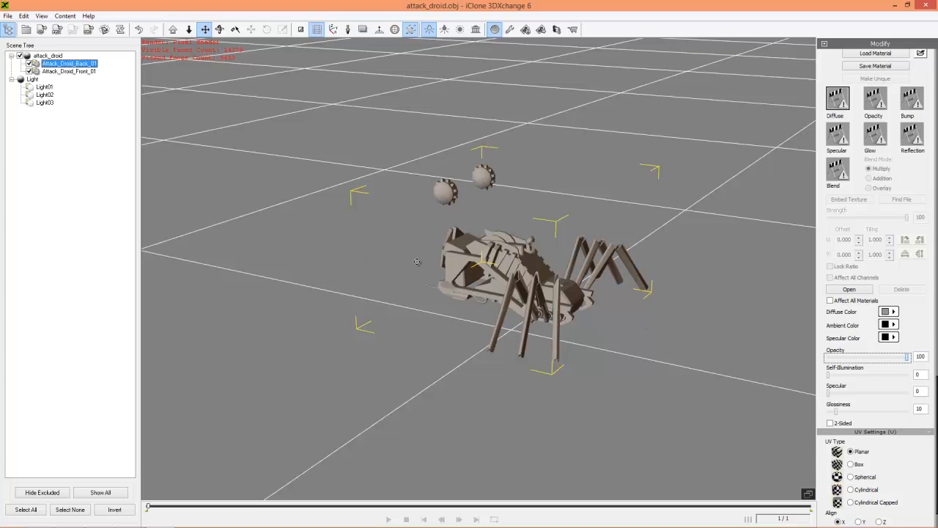
mouse_move(904, 384)
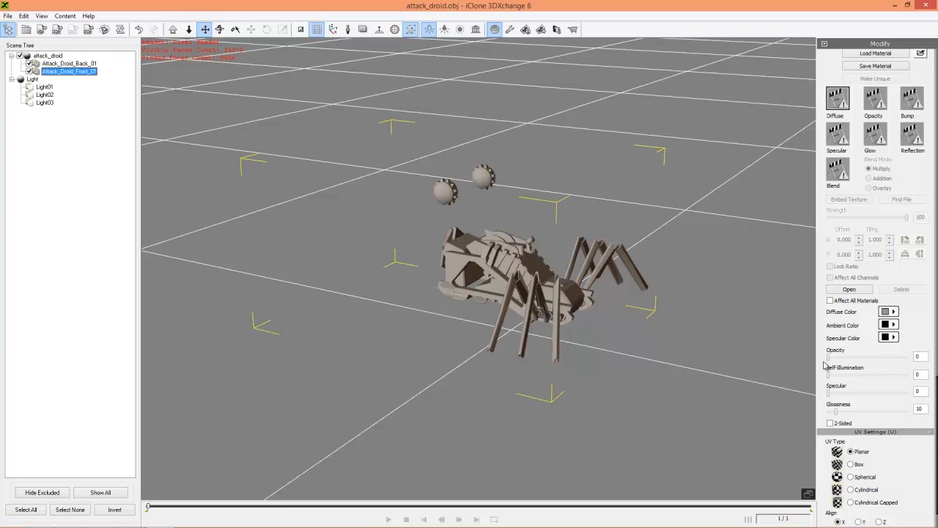
drag(832, 357, 912, 357)
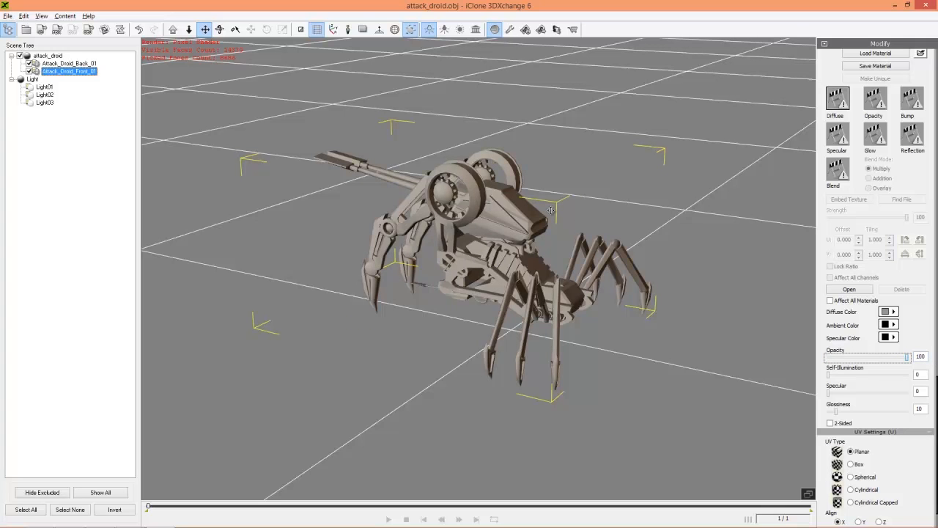
drag(550, 212, 411, 279)
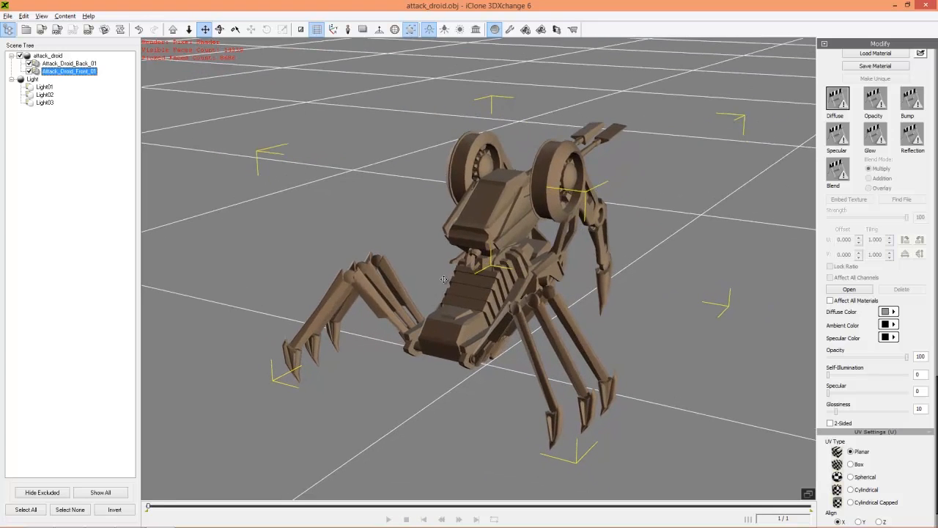
mouse_move(92, 94)
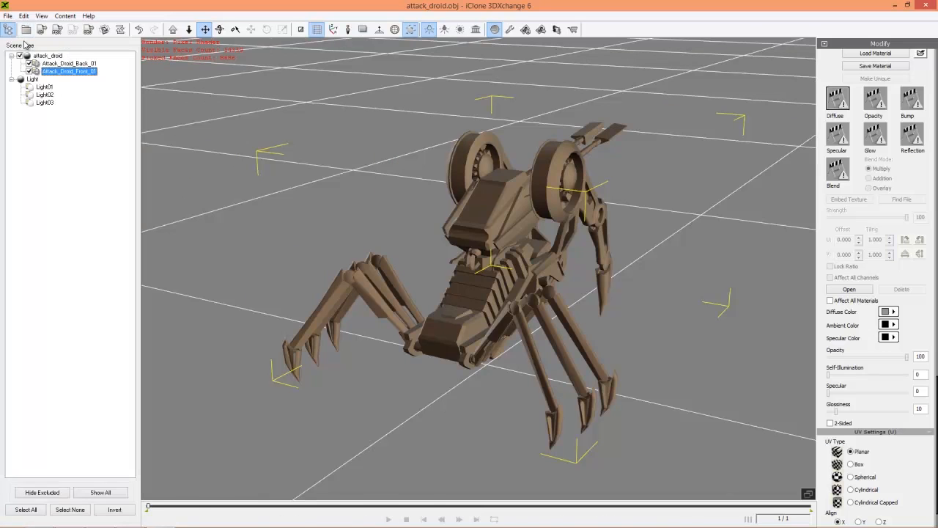
mouse_move(11, 29)
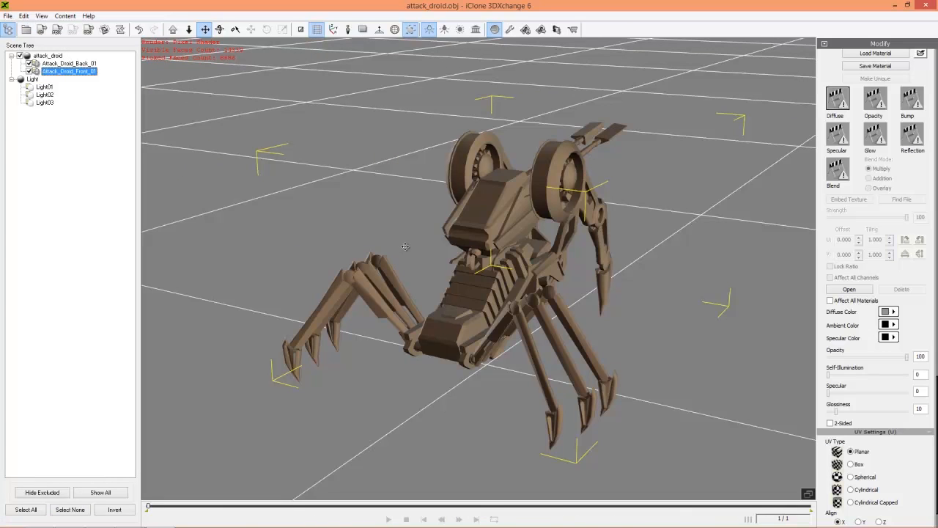
mouse_move(449, 242)
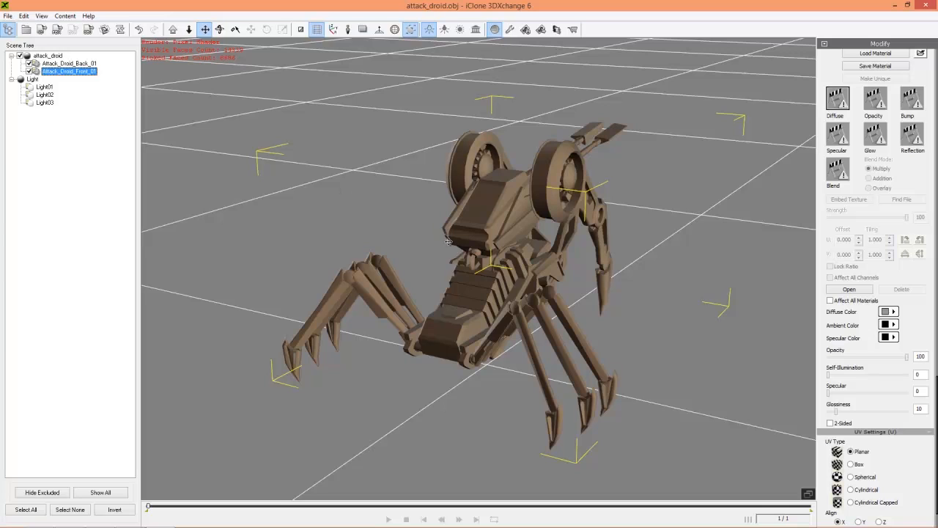
mouse_move(498, 153)
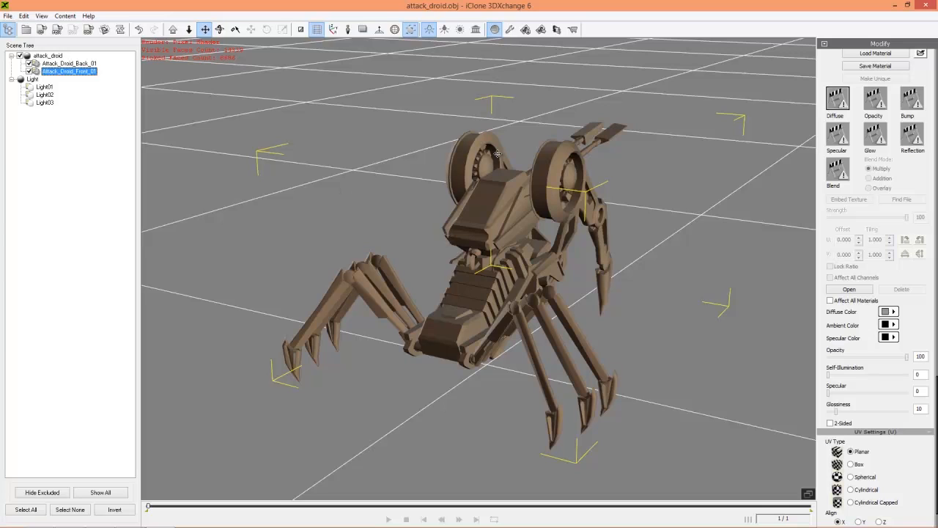
mouse_move(429, 29)
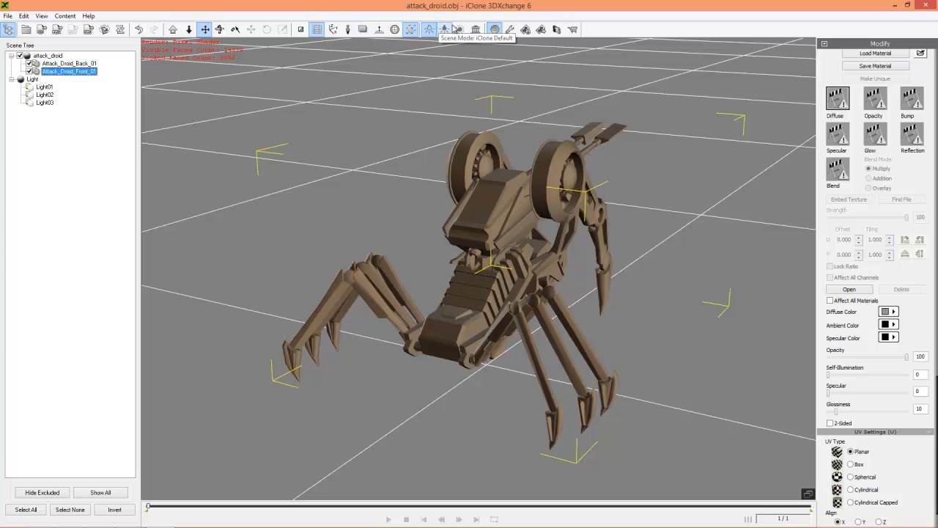
Render the droid in iClone Default scene mode with the quick shader.
click(459, 30)
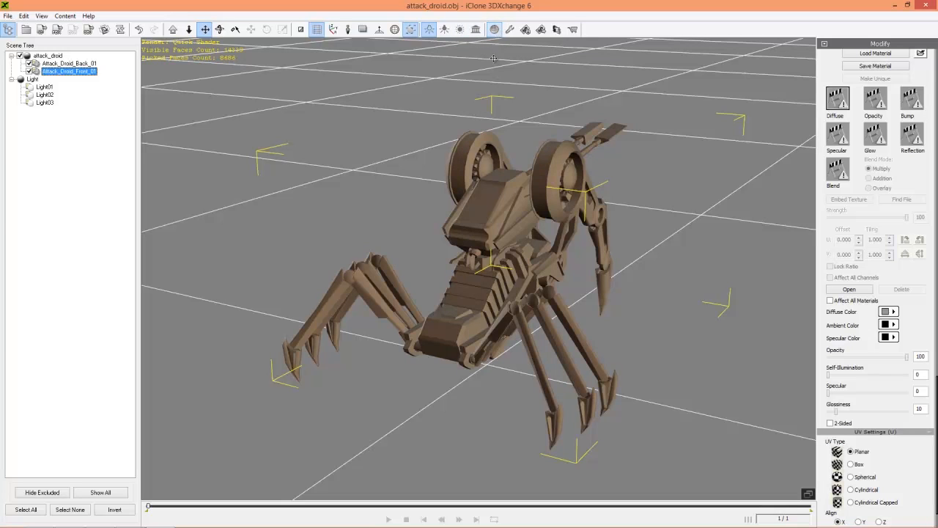
mouse_move(545, 258)
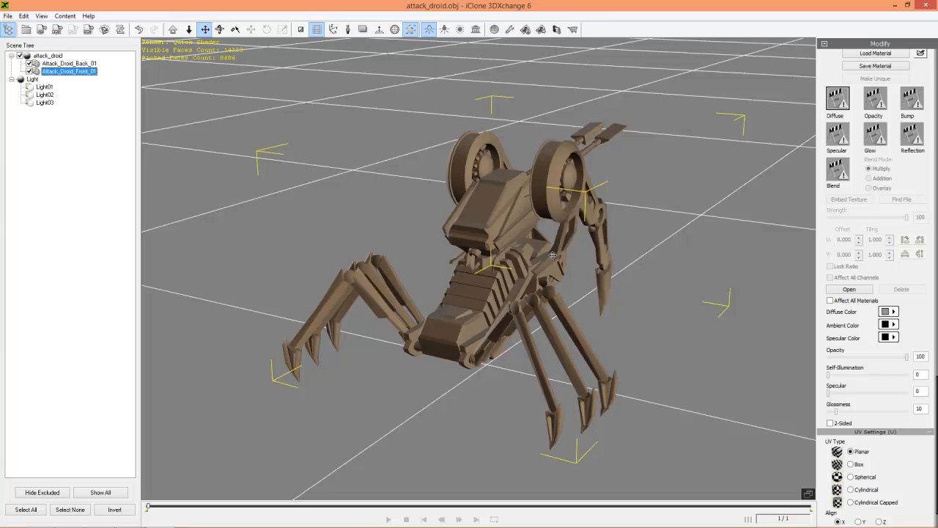
mouse_move(541, 102)
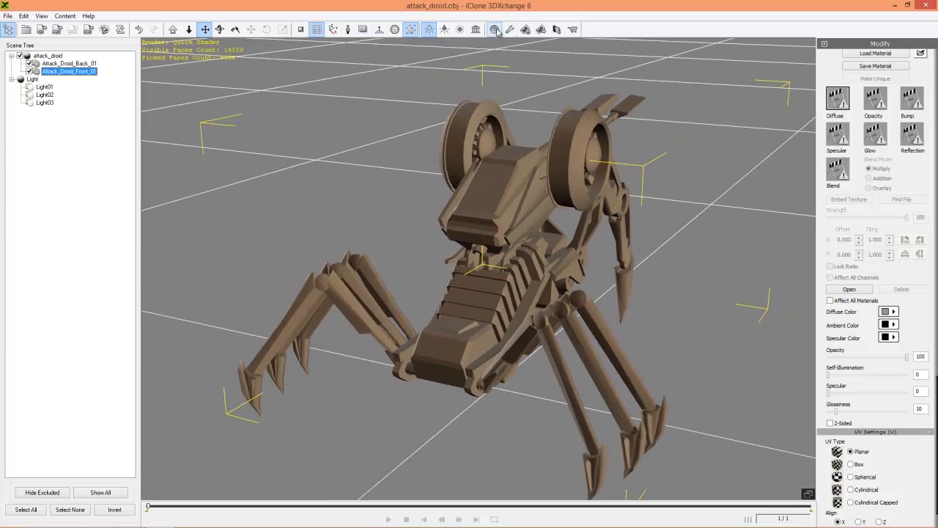
click(494, 29)
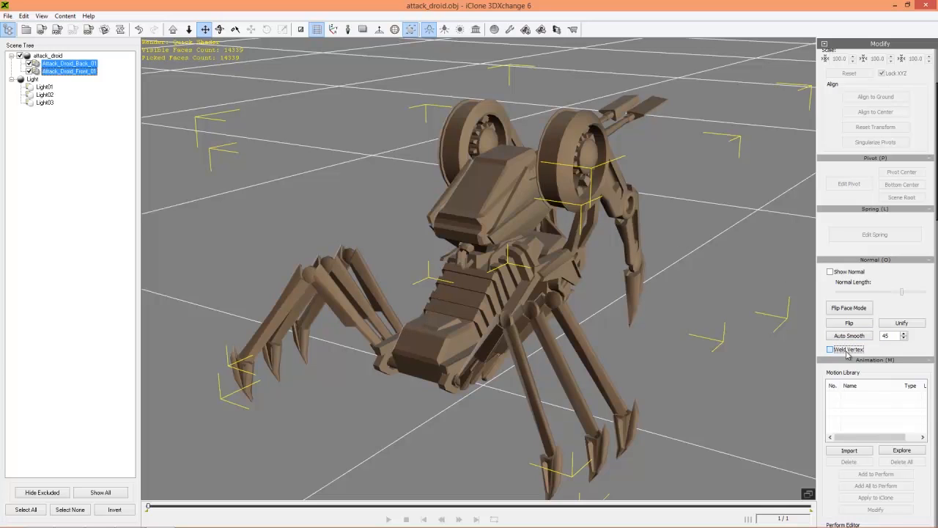
Enable Weld Vertex and apply Auto Smooth at 45 to both droid meshes.
click(831, 349)
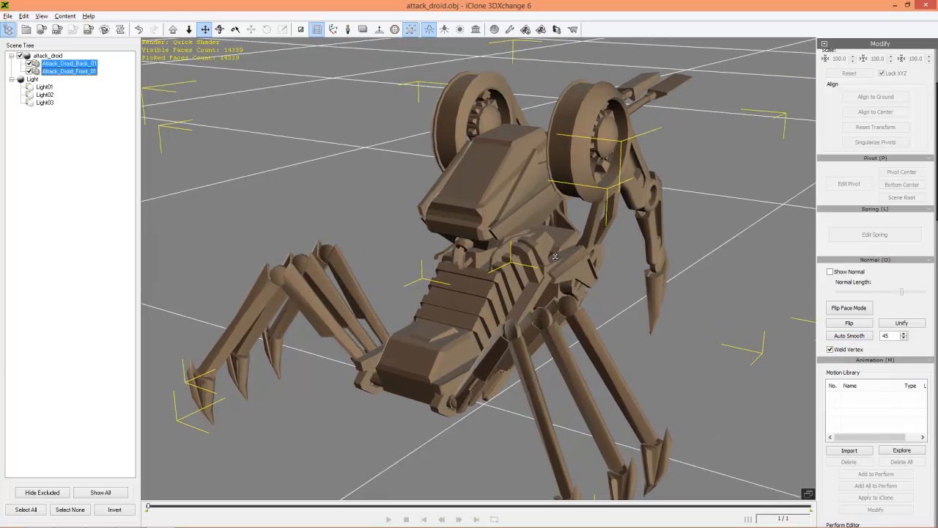
click(849, 335)
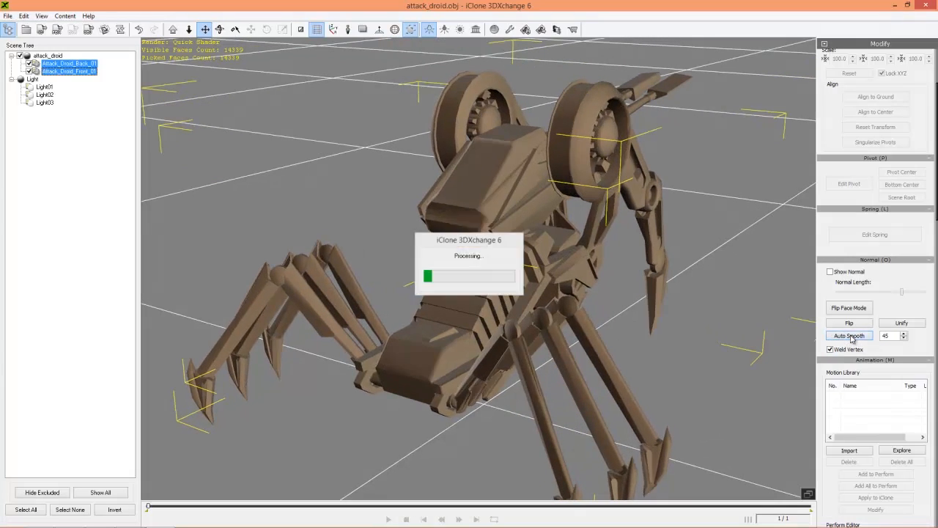
click(849, 335)
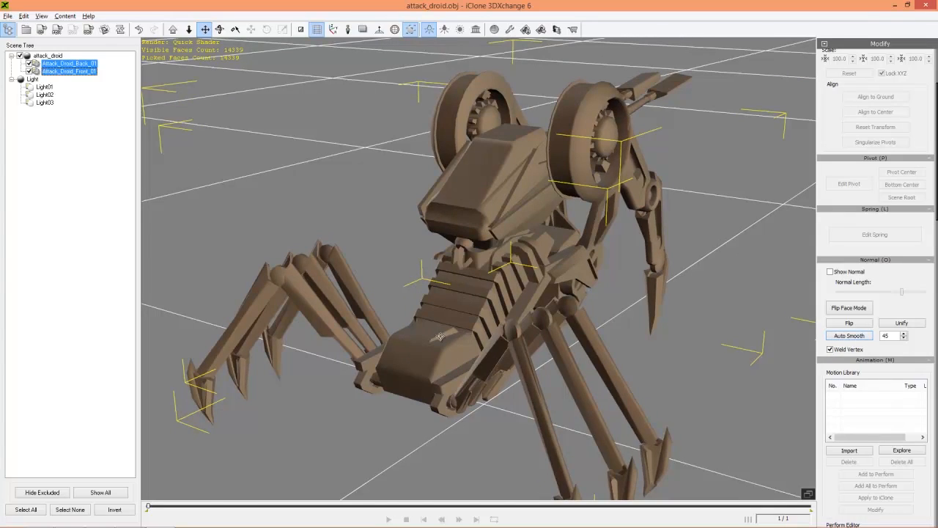
drag(440, 337, 436, 313)
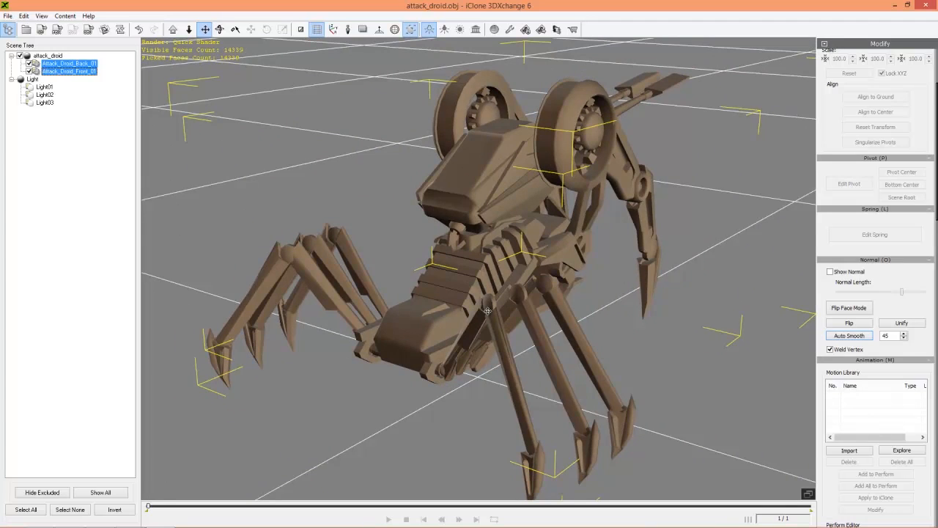
mouse_move(425, 389)
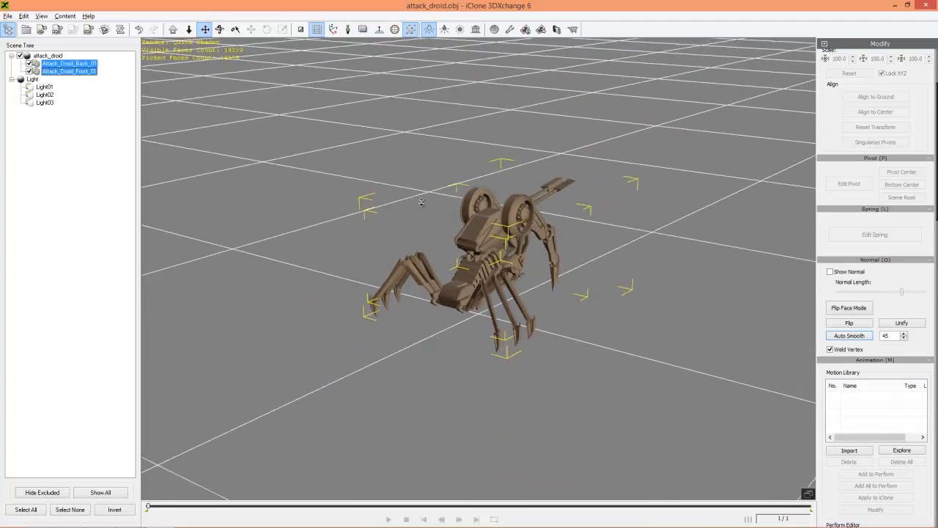
Toggle on the human-sized scale reference dummy beside the droid.
click(363, 30)
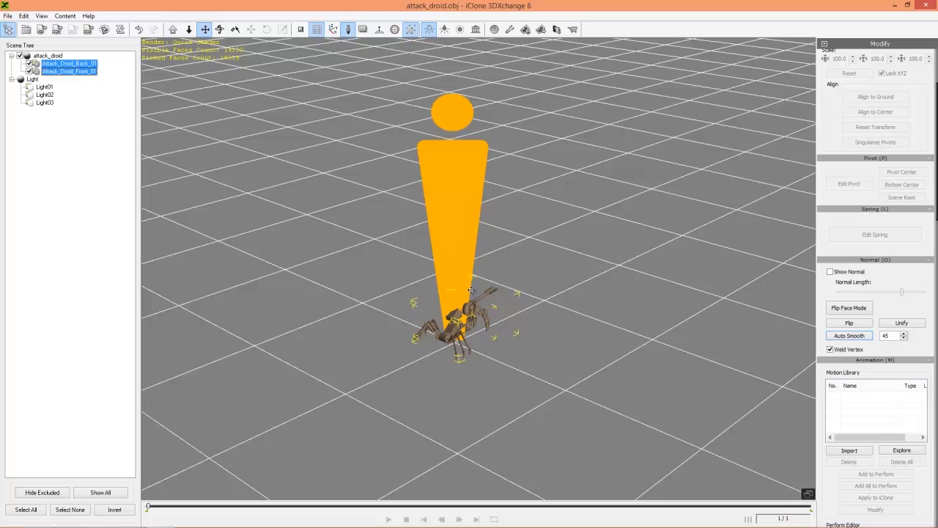
mouse_move(356, 105)
text(500)
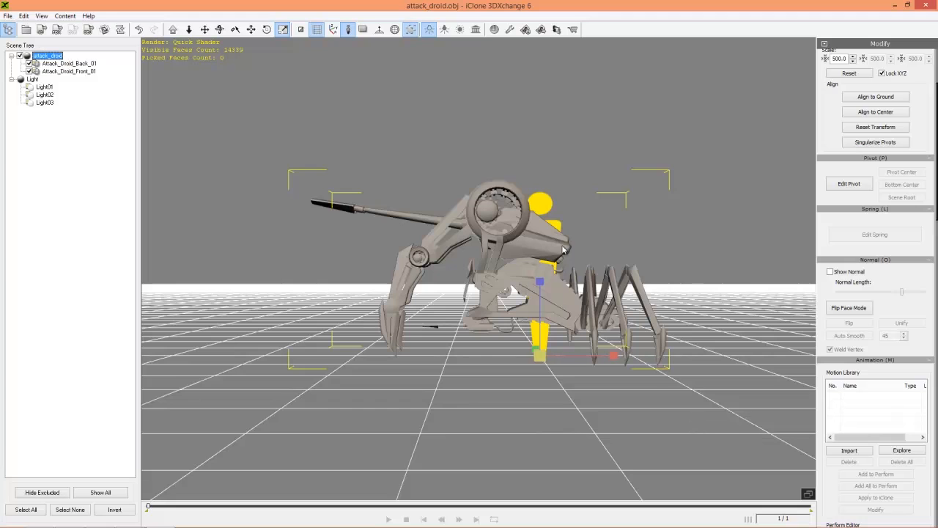
mouse_move(611, 269)
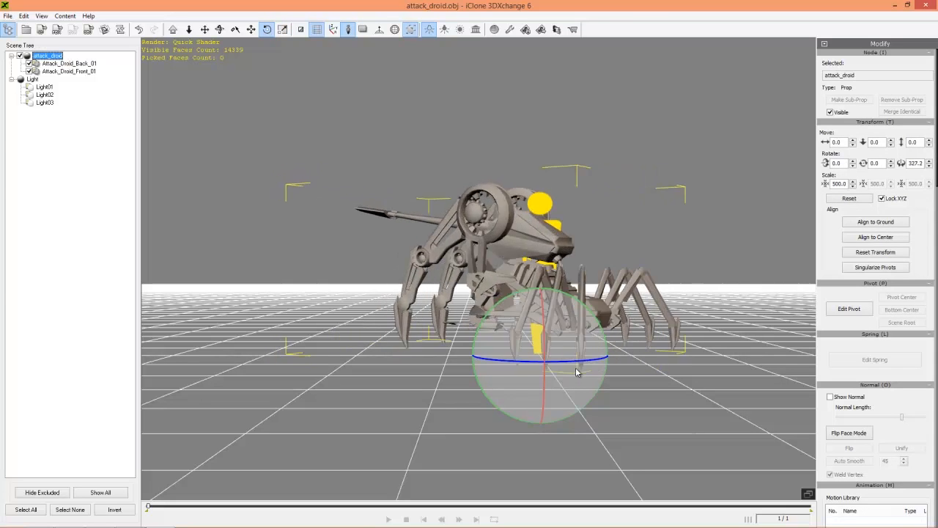
Enter 270 for the droid's Z rotation, then reset its transform to defaults.
drag(575, 372, 555, 382)
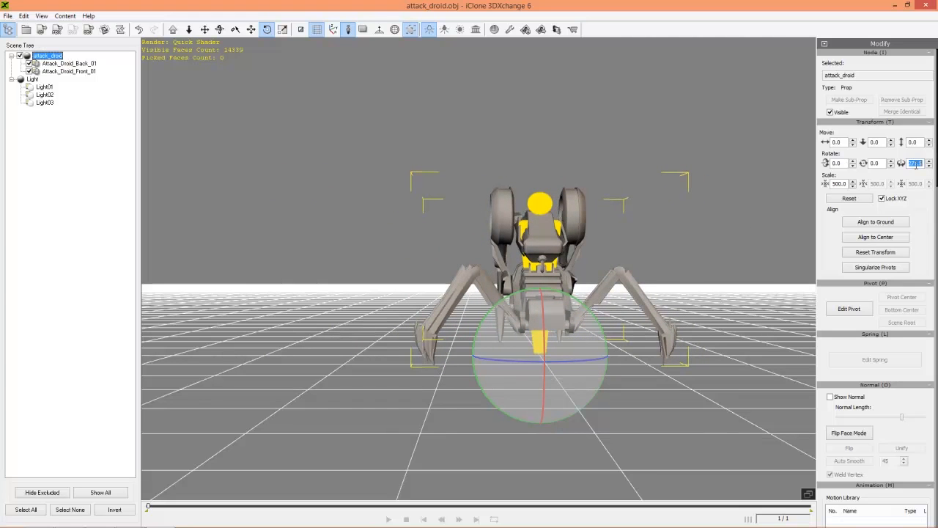
text(270.0)
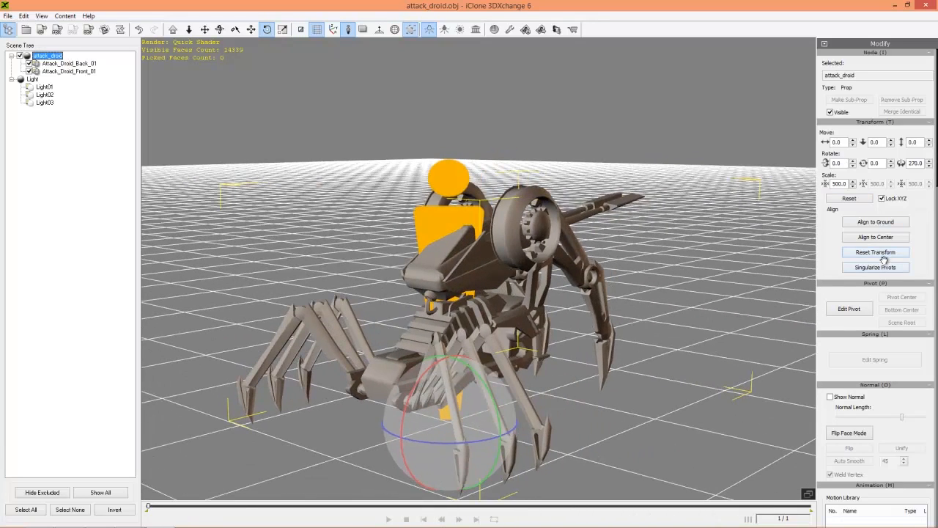
click(875, 251)
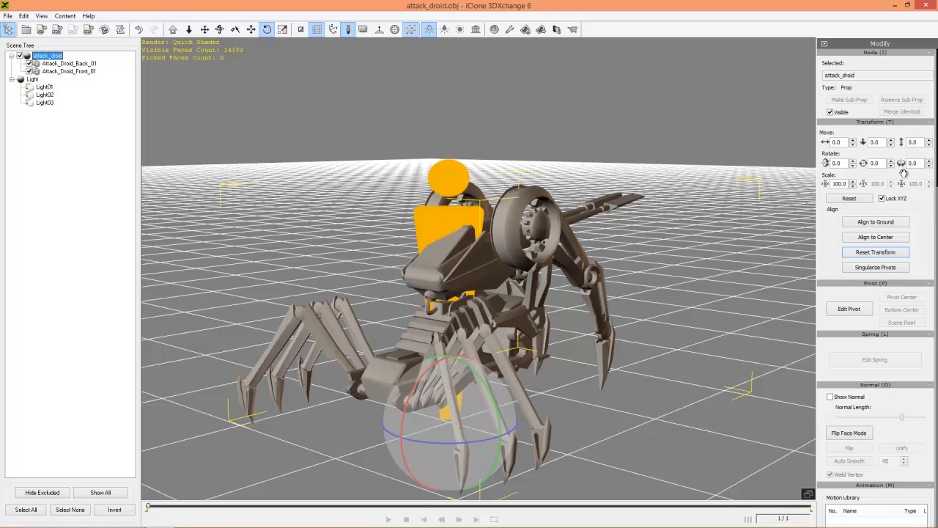
mouse_move(871, 212)
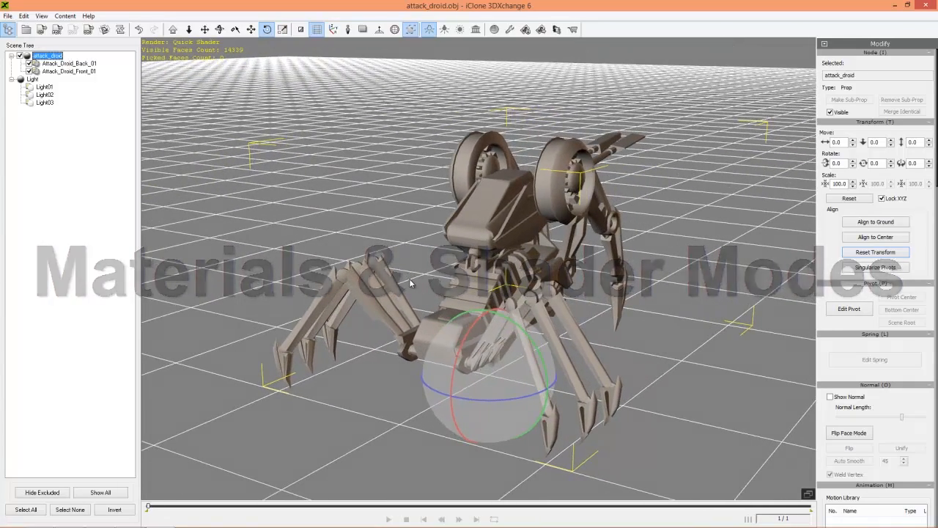
Load At_Droid_back_diffuse into the back mesh's Diffuse channel, then select the front mesh.
click(69, 64)
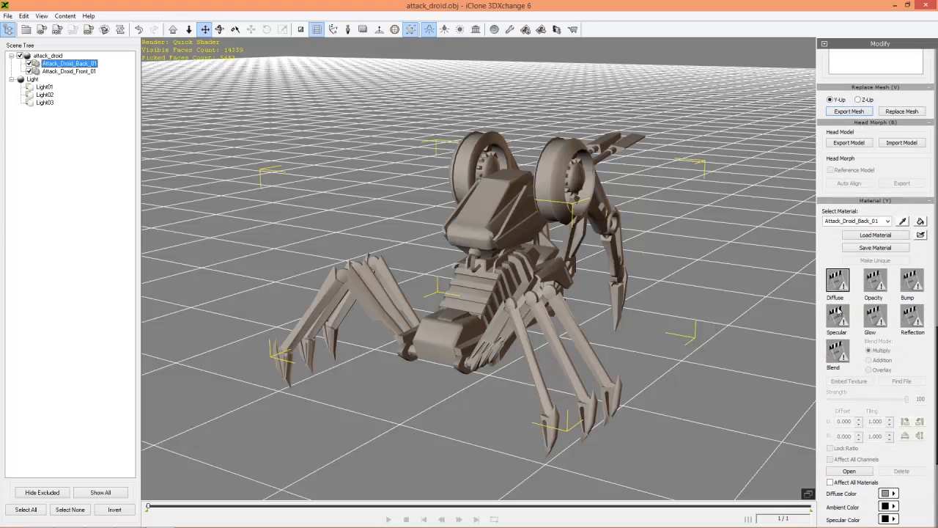
click(837, 279)
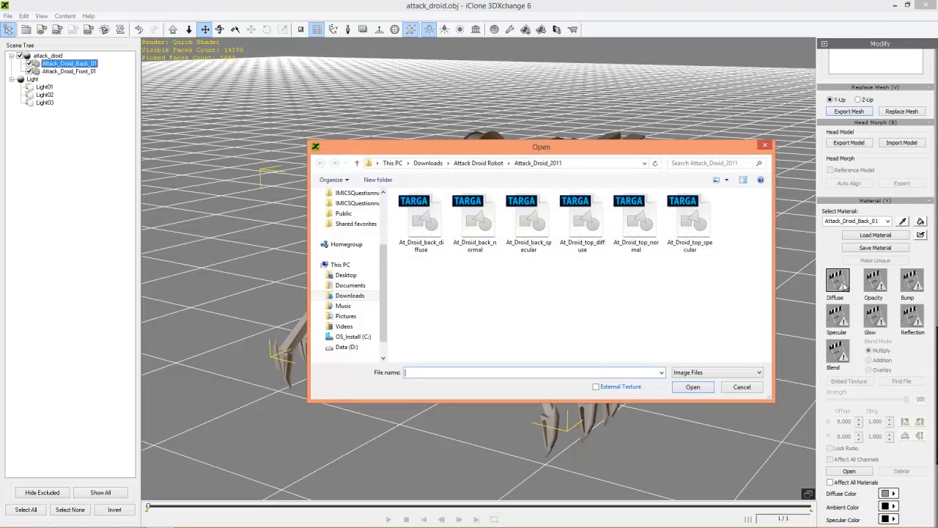
mouse_move(420, 220)
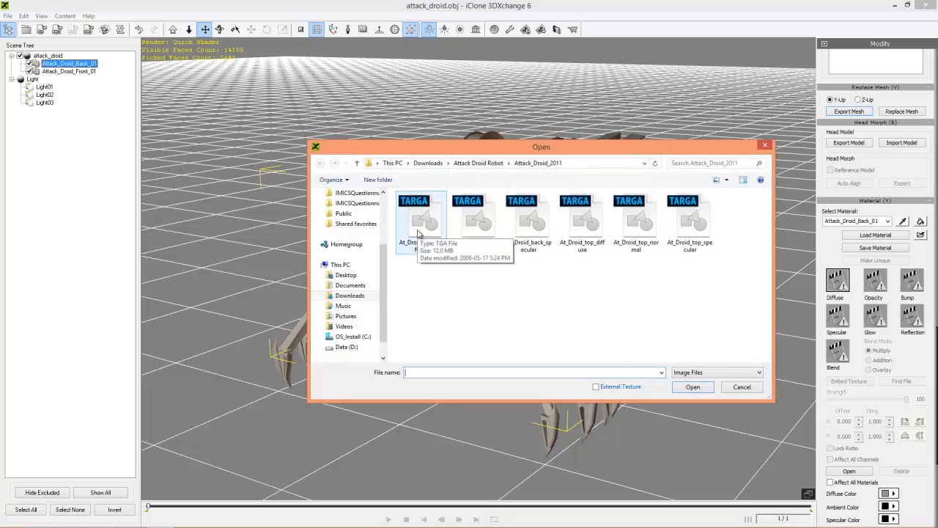
click(421, 216)
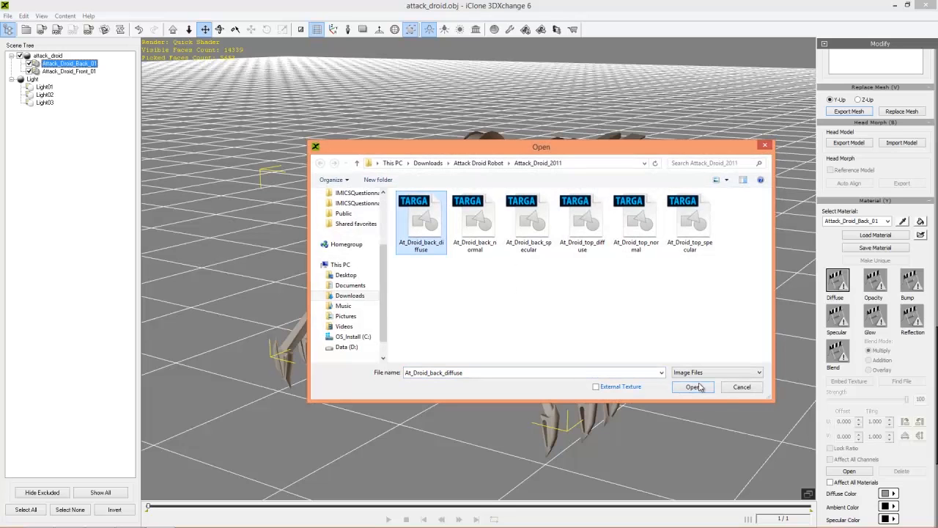
click(692, 387)
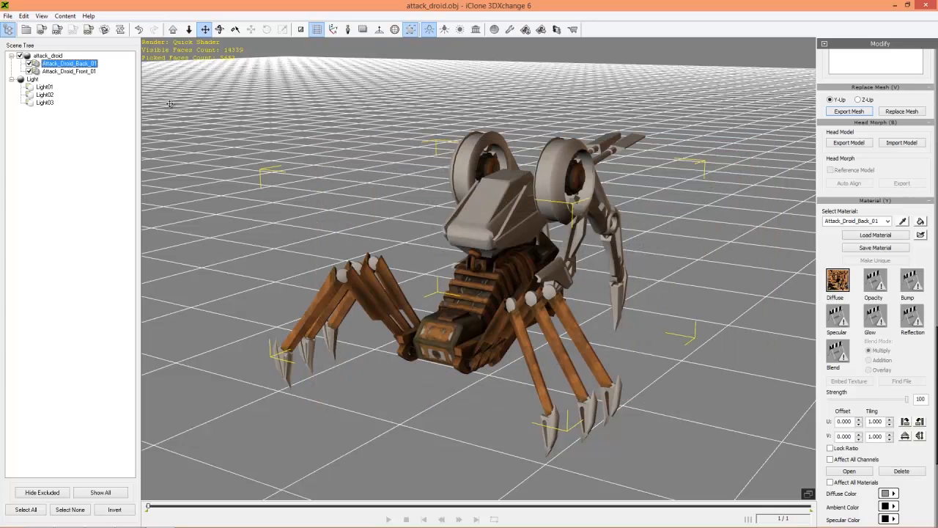
click(68, 71)
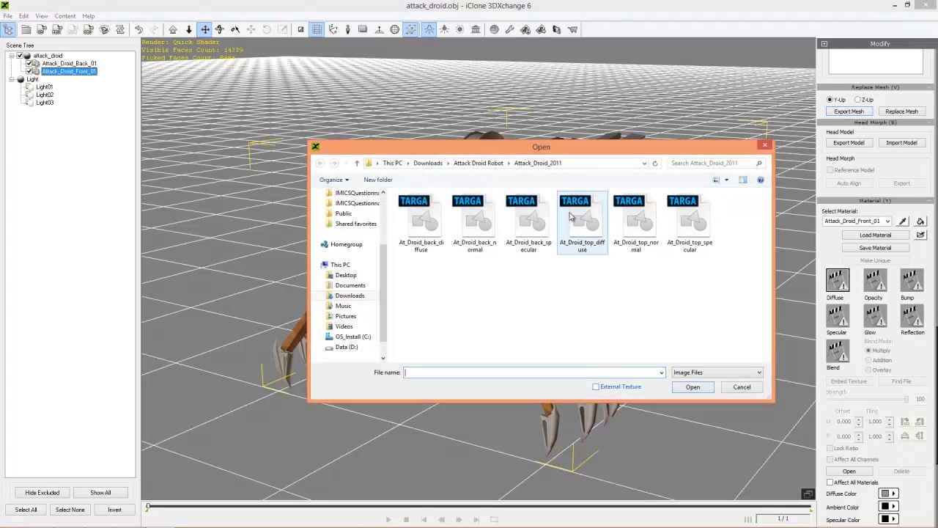
mouse_move(594, 238)
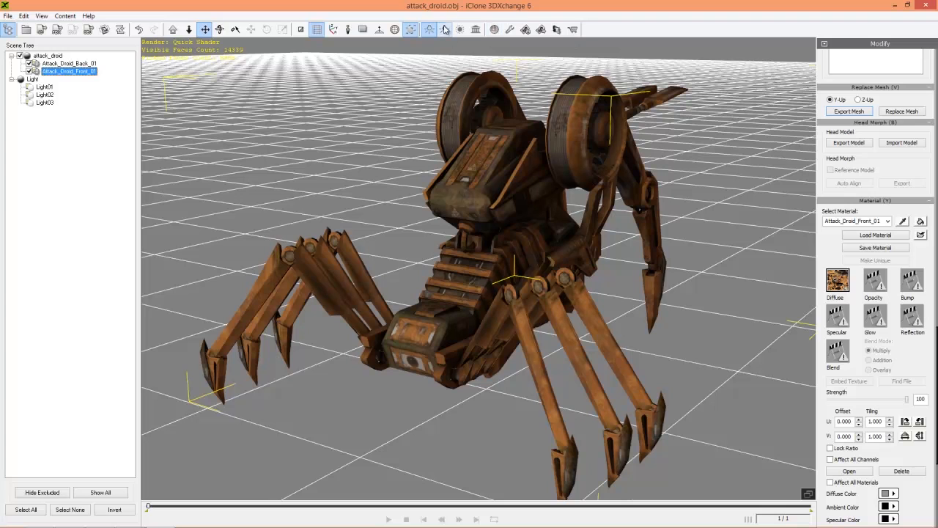
mouse_move(444, 29)
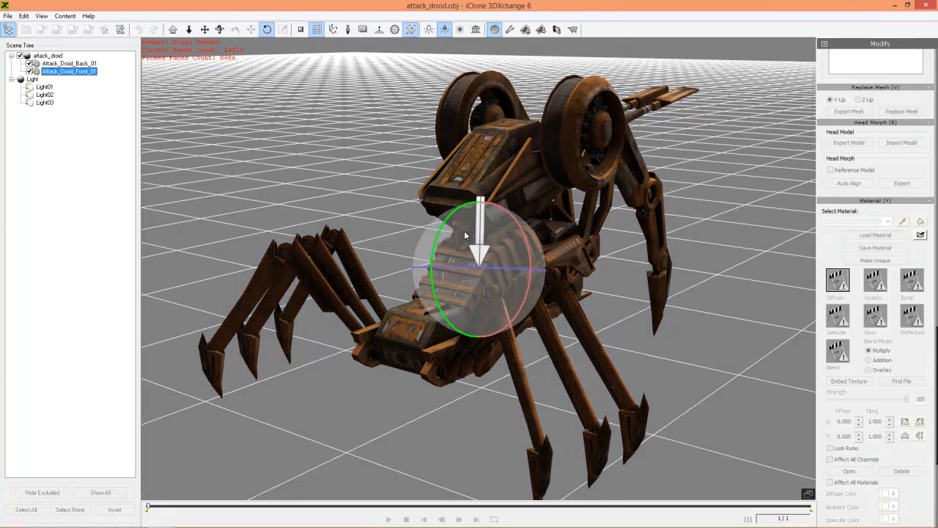
Drag the light direction gizmo to relight the textured droid.
drag(480, 264, 454, 293)
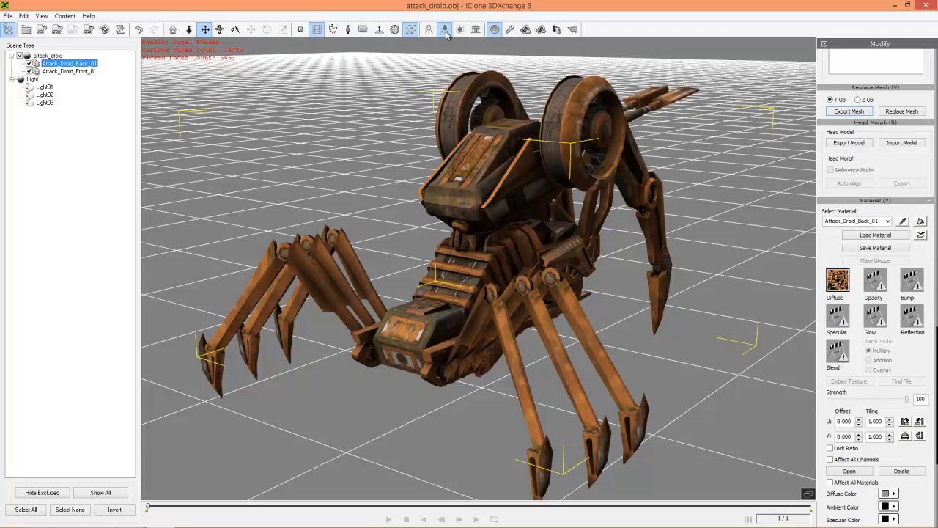
mouse_move(494, 30)
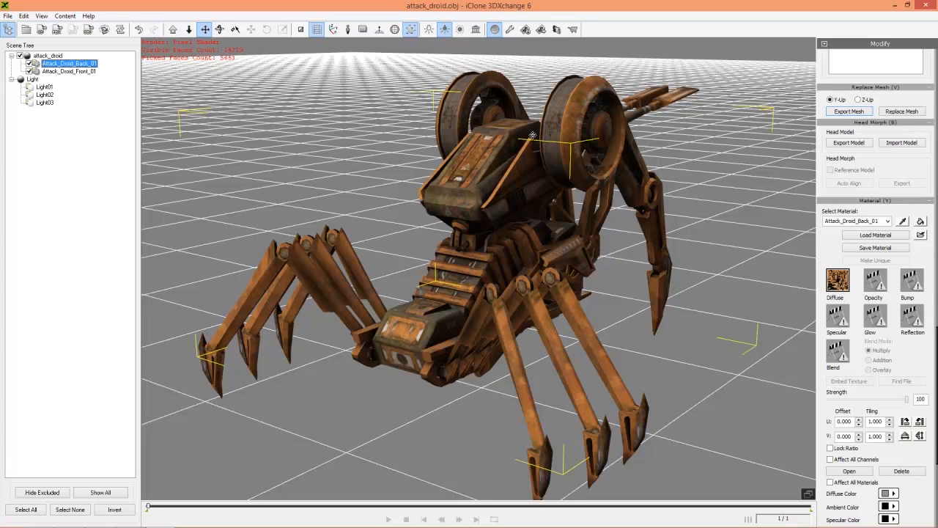
mouse_move(545, 265)
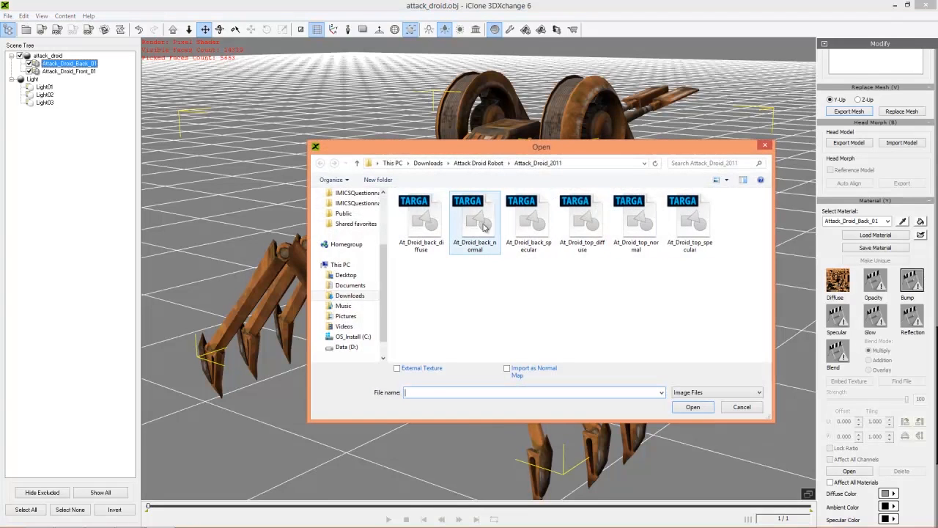
Open At_Droid_back_normal as a normal map in the back mesh's Bump channel.
click(475, 220)
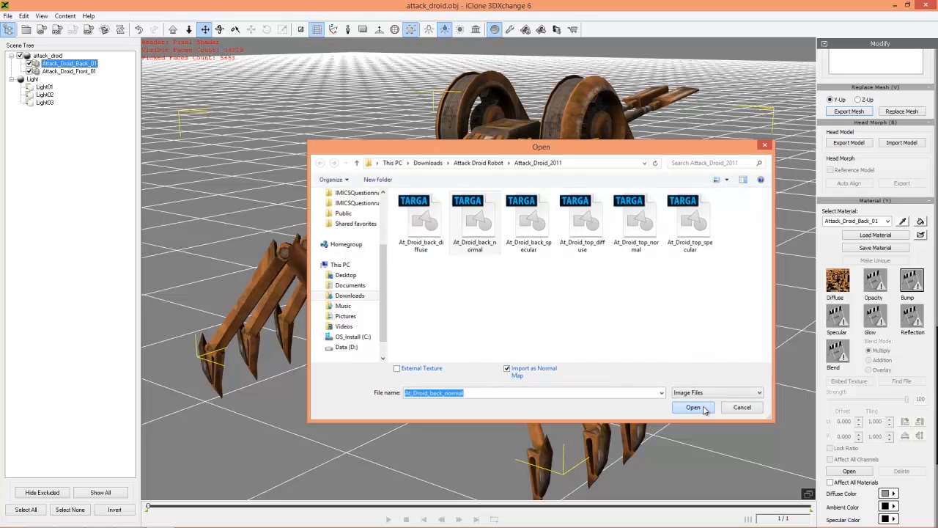
click(693, 408)
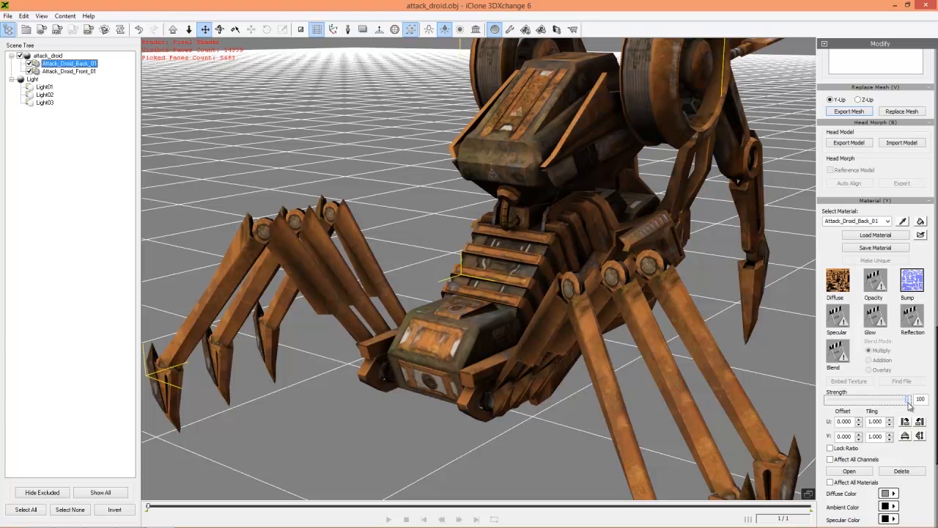
Lower the back bump strength to 91, then light the front mesh from a new angle.
drag(909, 399, 908, 398)
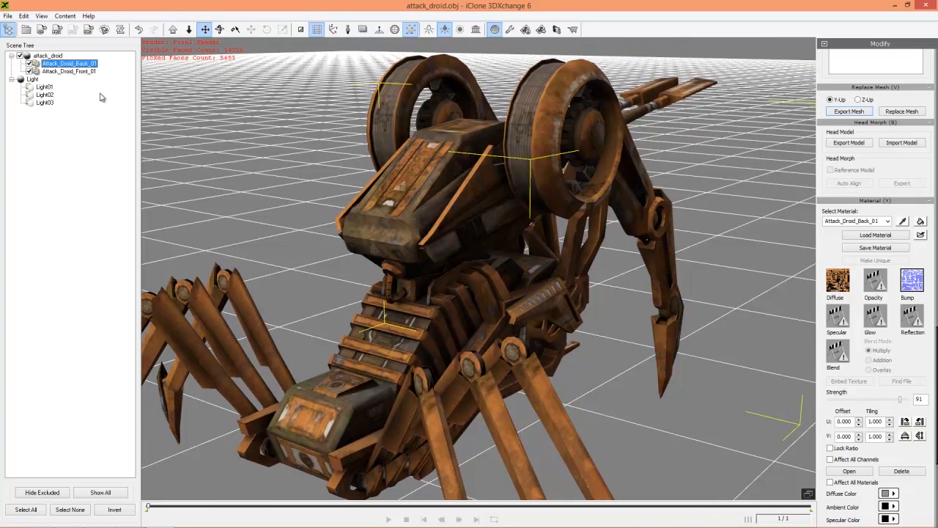
click(68, 71)
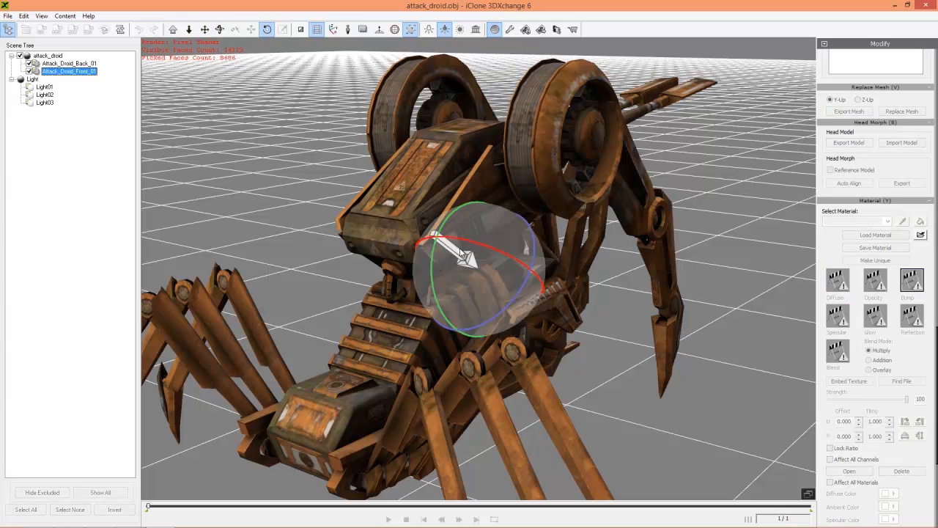
drag(469, 257, 513, 264)
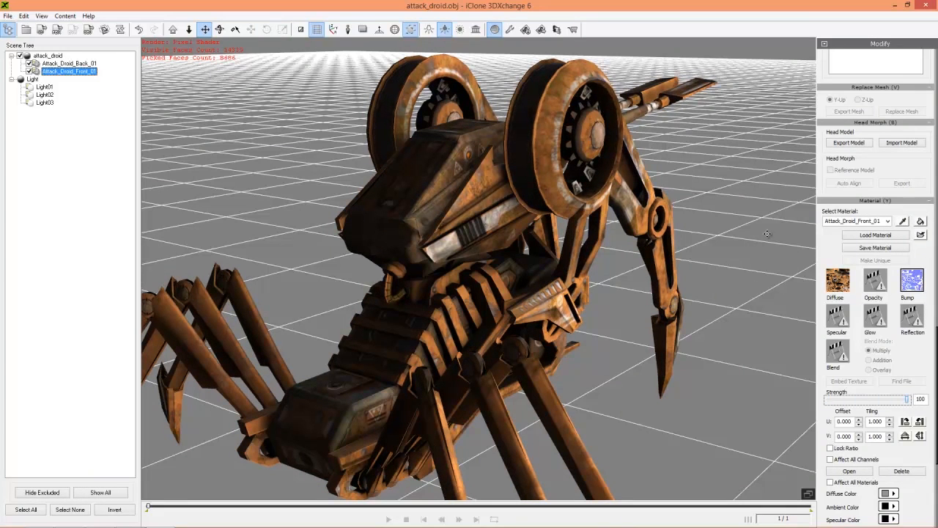
Readjust the back mesh's bump strength and swing the light to check the bump detail.
click(67, 63)
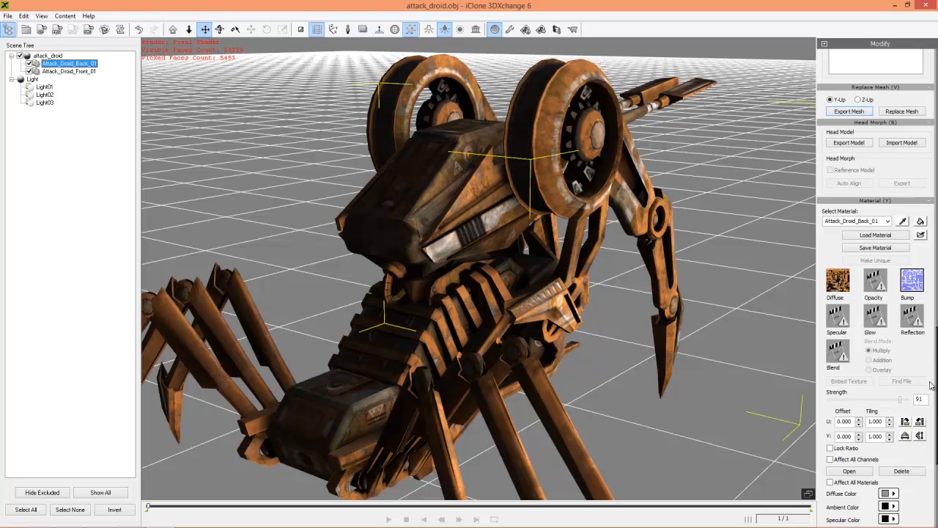
drag(901, 399, 920, 399)
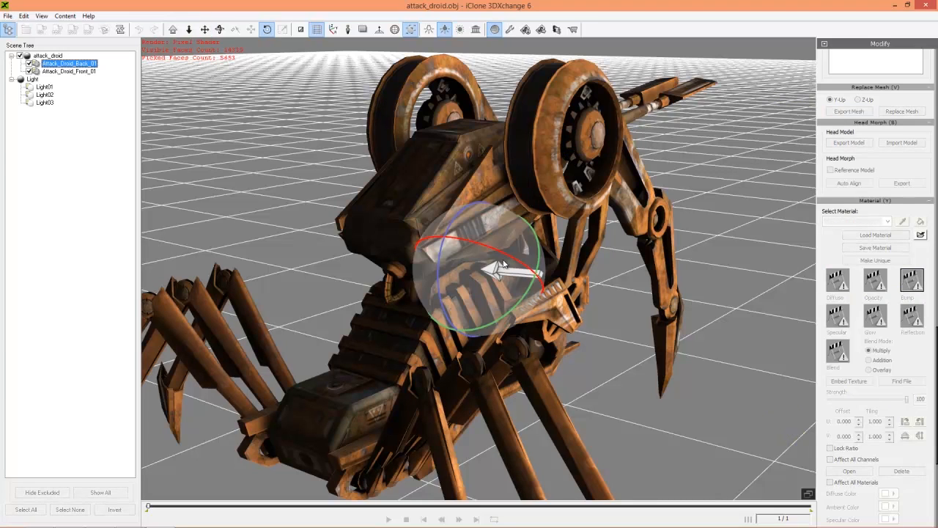
drag(502, 264, 454, 242)
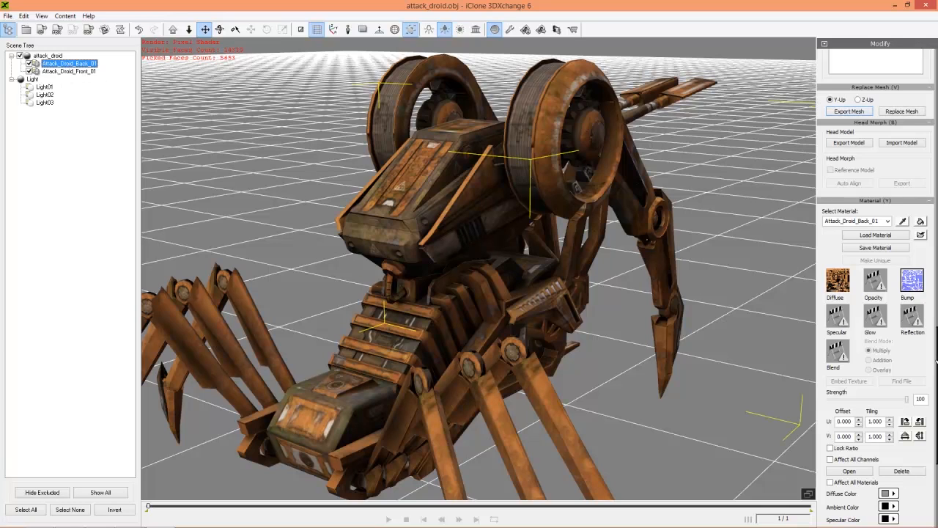
Load the back specular image and set the back part's specular colour to white.
click(838, 318)
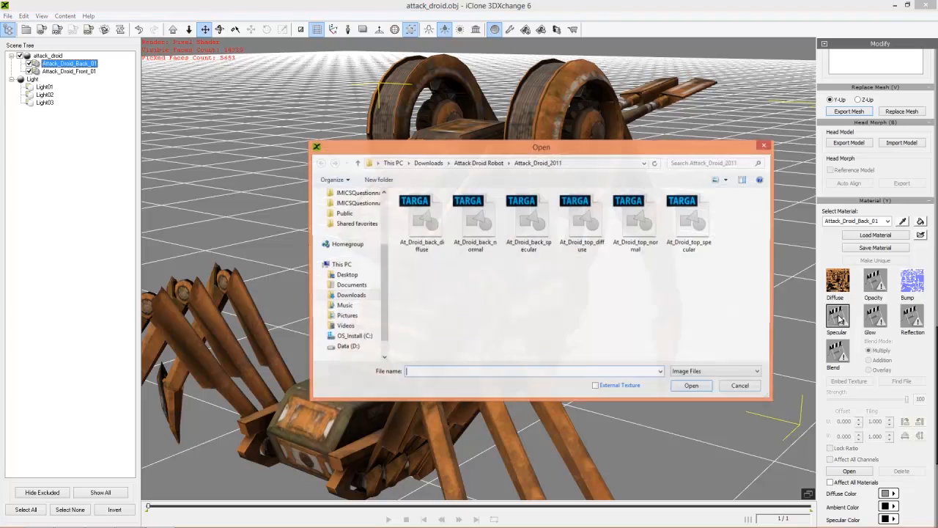
click(529, 216)
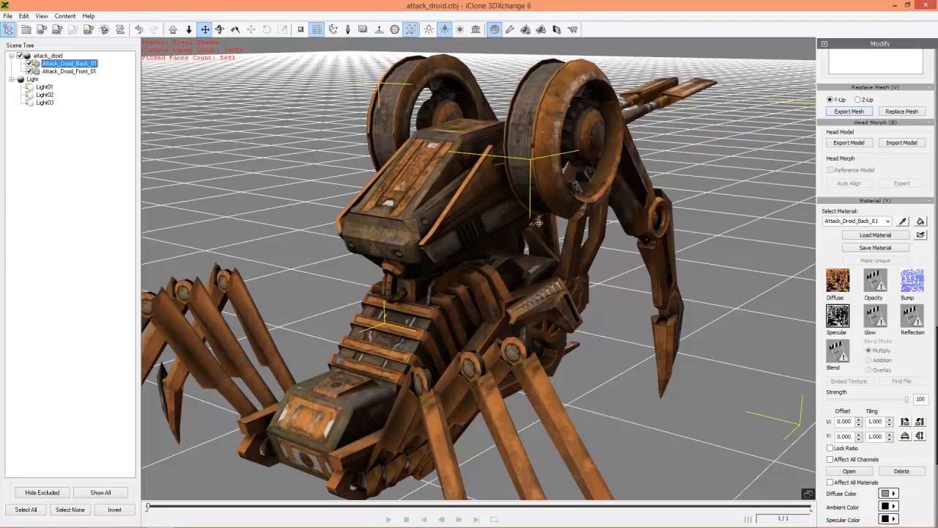
mouse_move(579, 332)
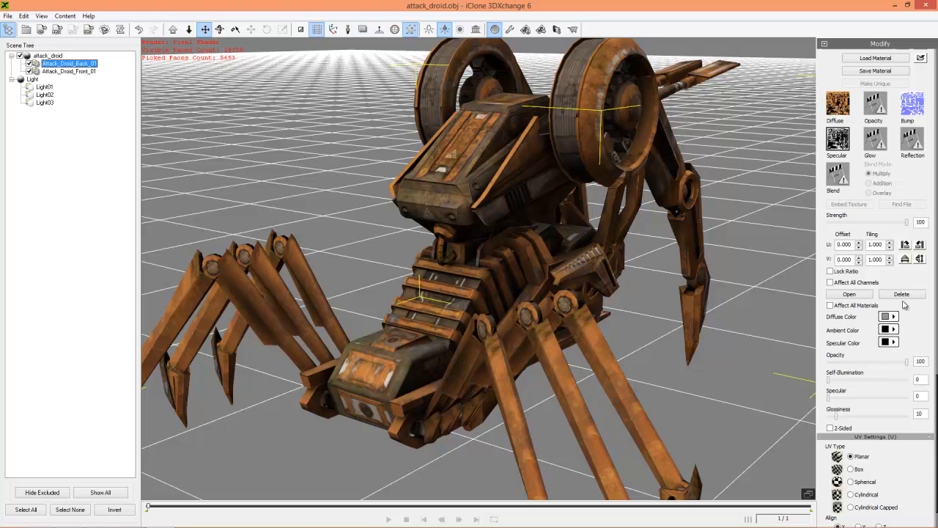
mouse_move(891, 347)
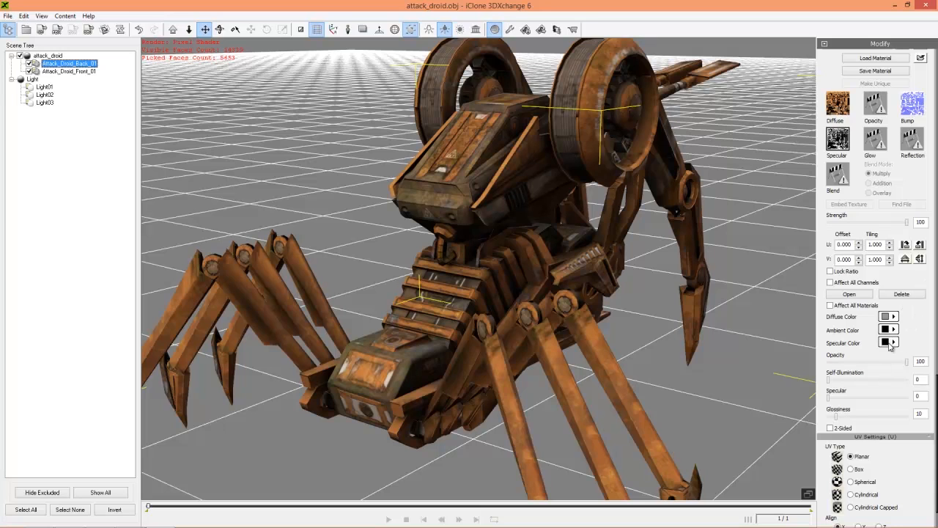
click(884, 342)
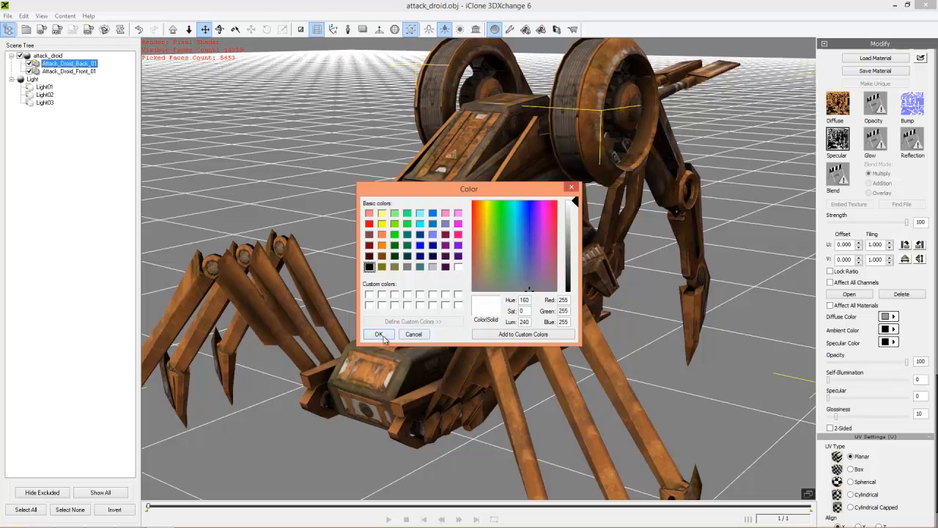
click(379, 335)
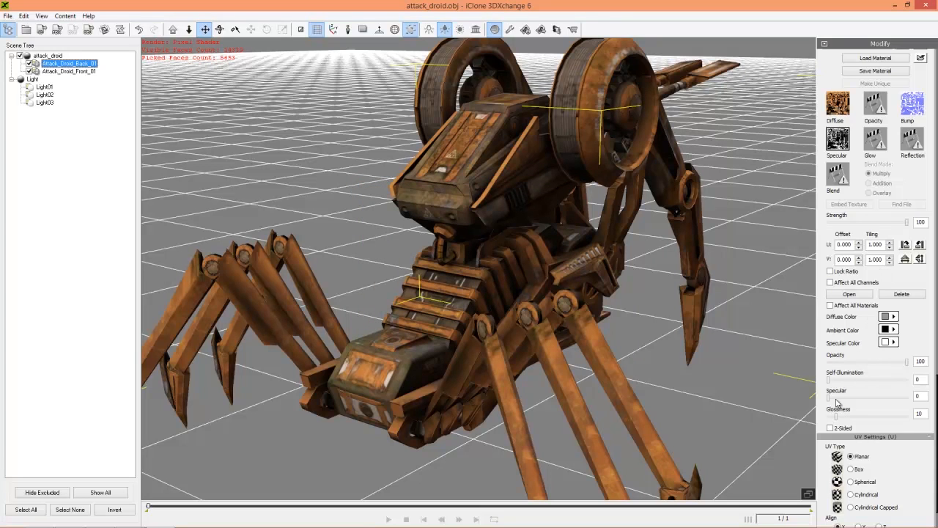
Set the back part's specular strength to 69 and glossiness to about 21.
drag(836, 397, 895, 396)
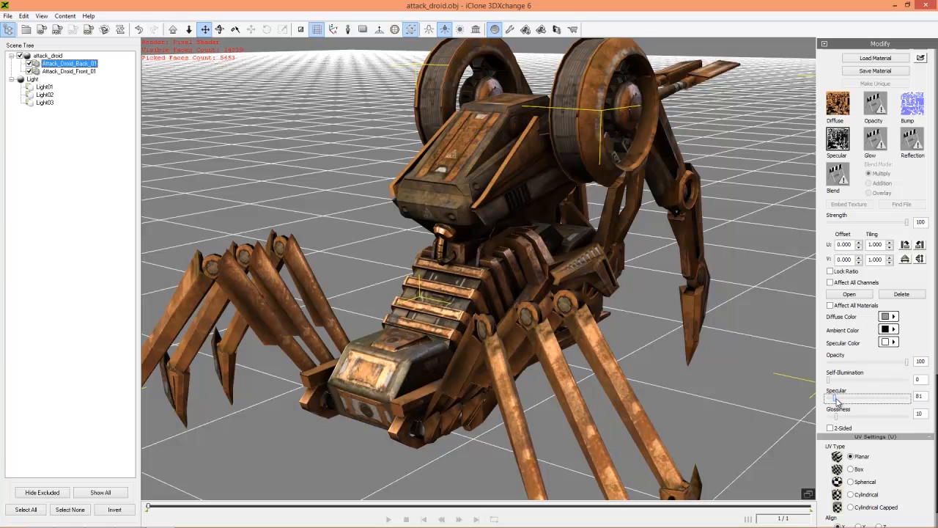
drag(839, 398, 834, 398)
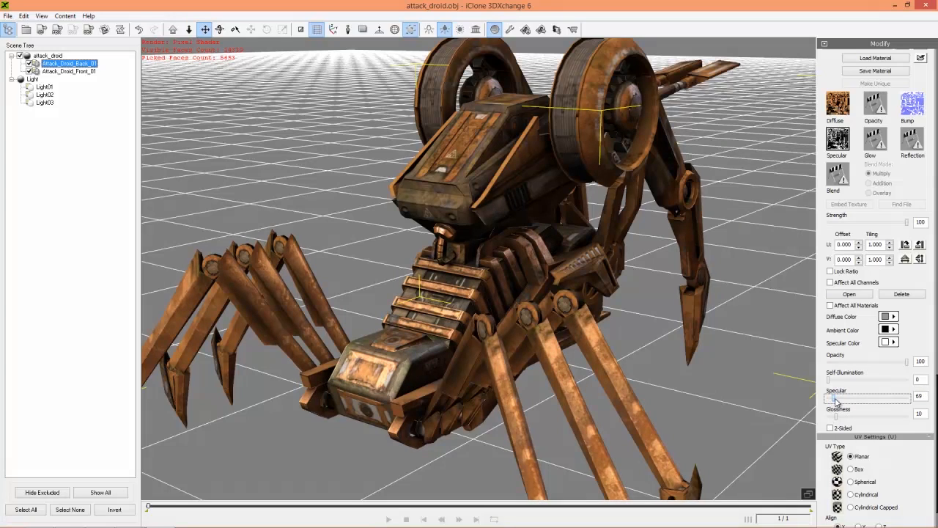
mouse_move(892, 356)
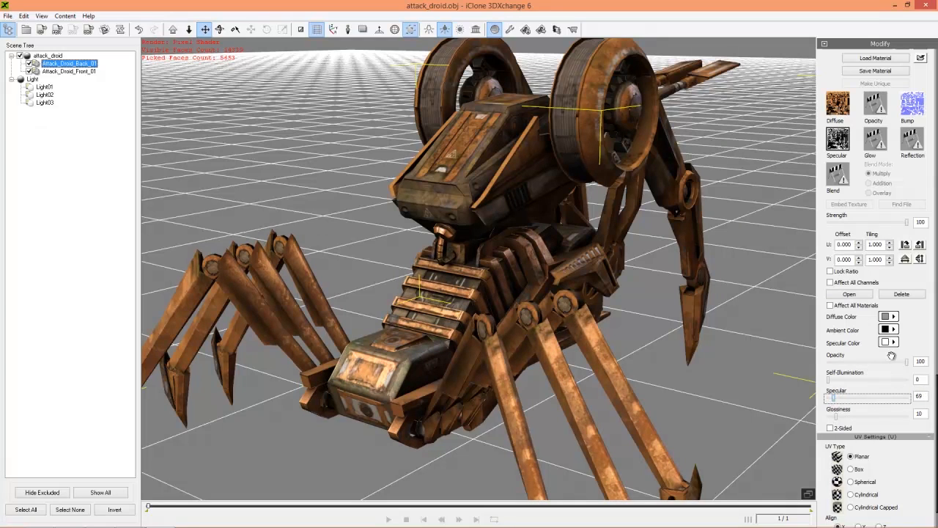
mouse_move(900, 336)
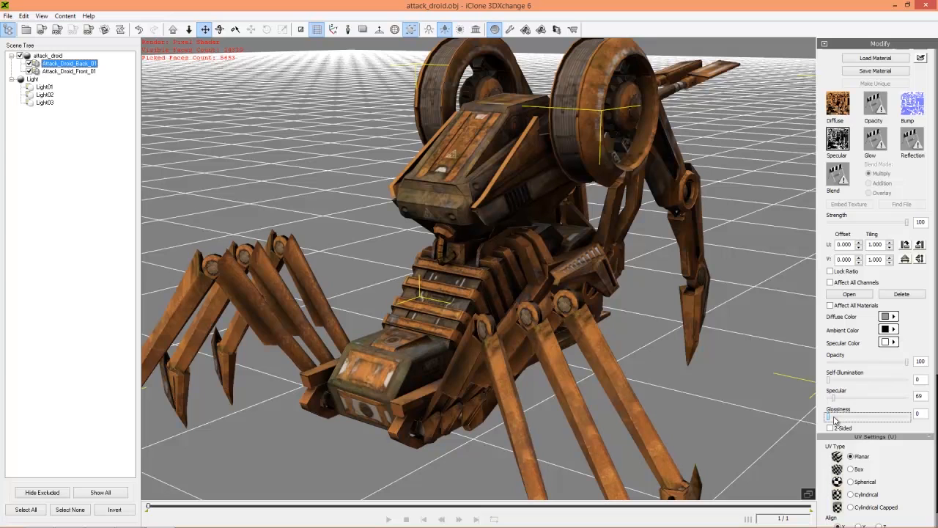
drag(830, 416, 865, 416)
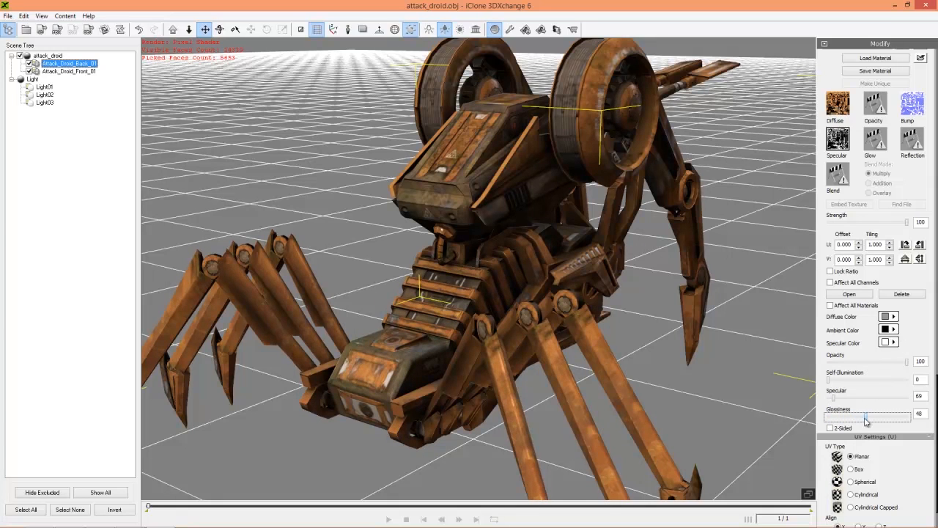
drag(867, 418, 842, 417)
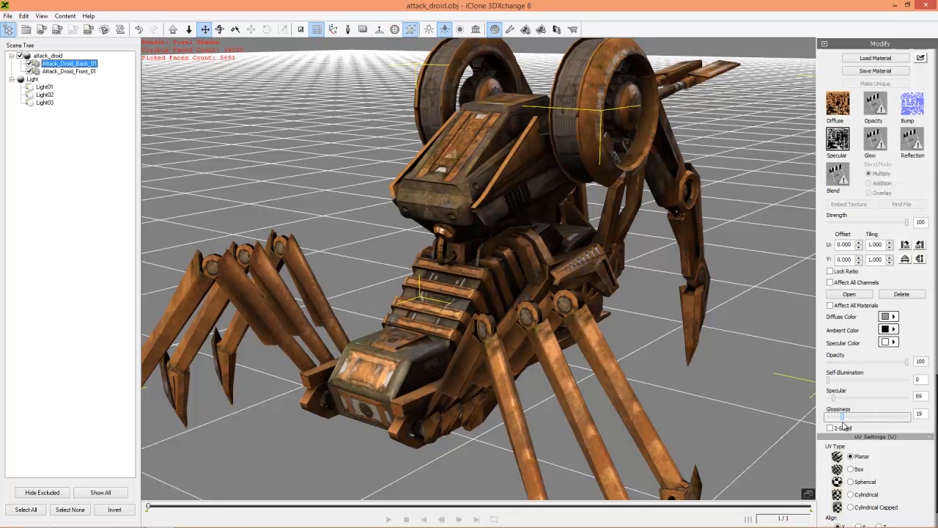
drag(841, 417, 844, 418)
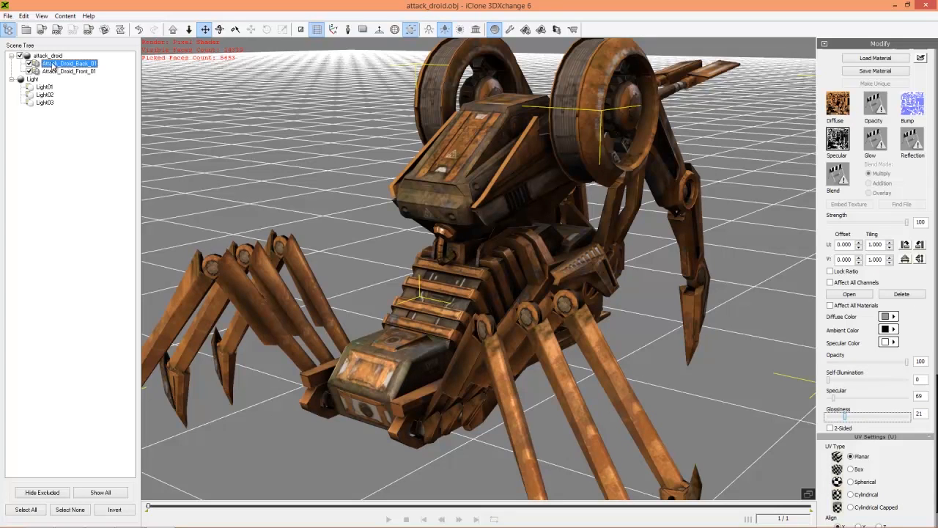
Select Attack_Droid_Front_01, set its specular colour to white and specular strength to 56.
click(68, 71)
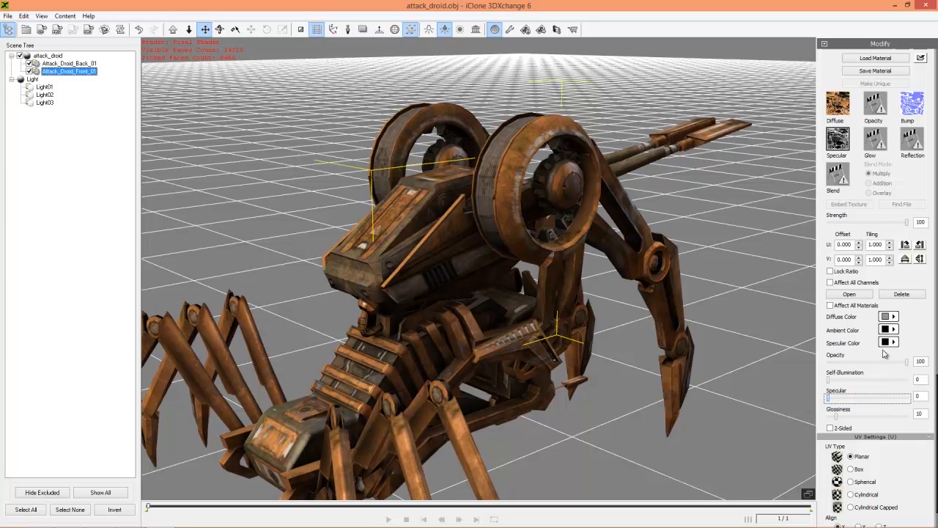
click(887, 316)
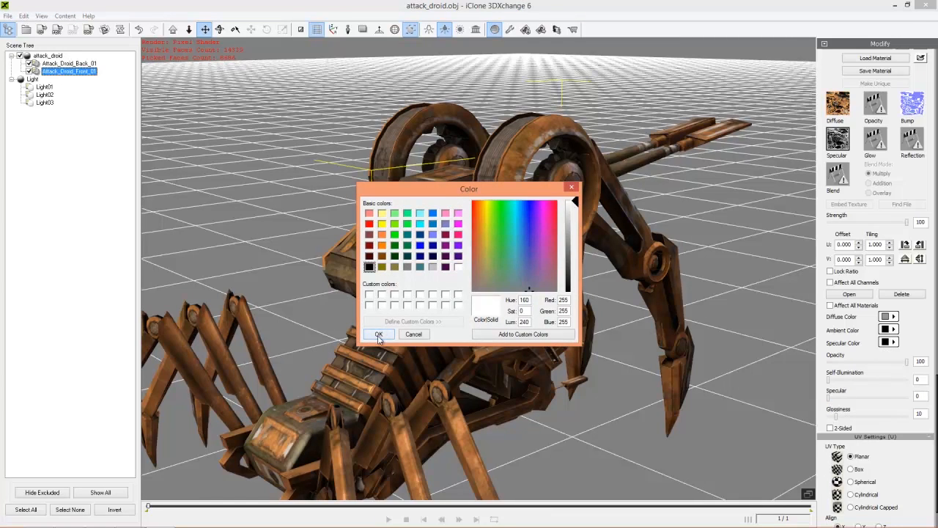
click(378, 334)
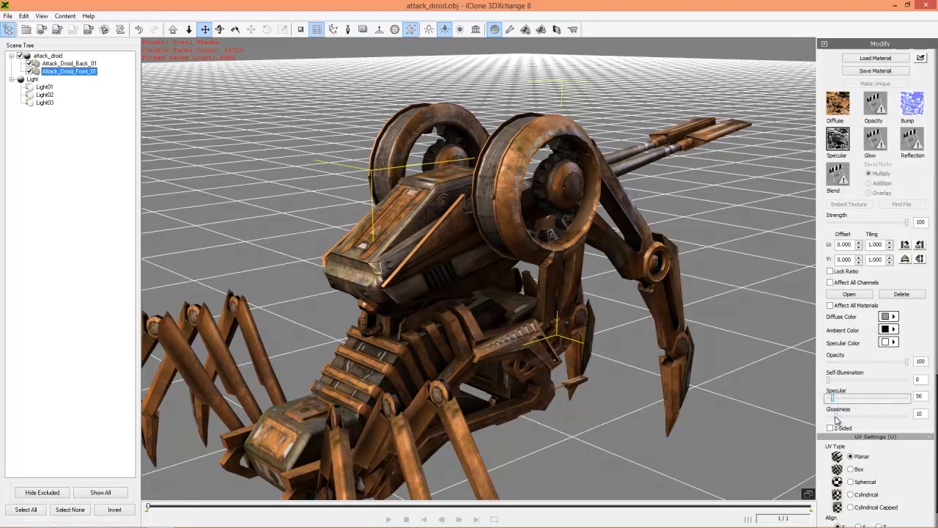
drag(832, 417, 847, 417)
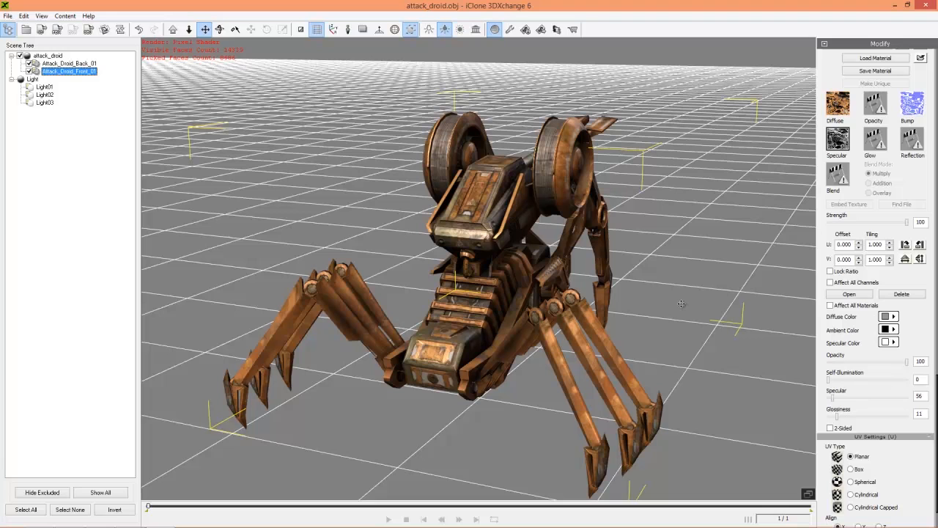
mouse_move(574, 279)
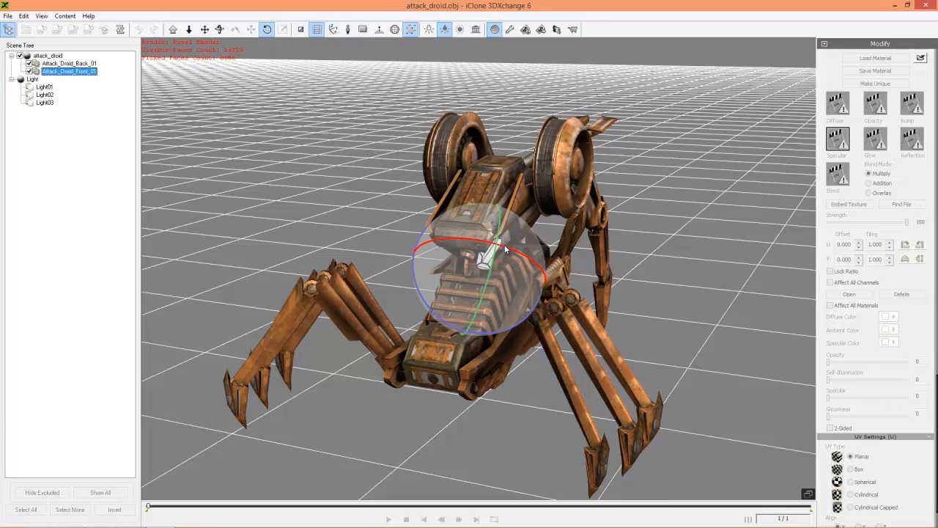
Rotate the droid's front part, then switch the scene to IBL image-based lighting.
drag(502, 253, 546, 274)
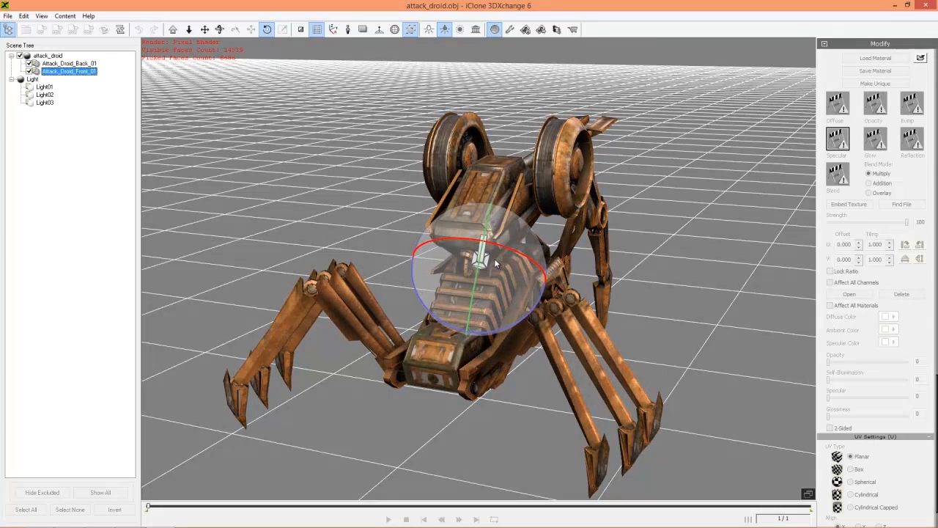
drag(498, 264, 469, 261)
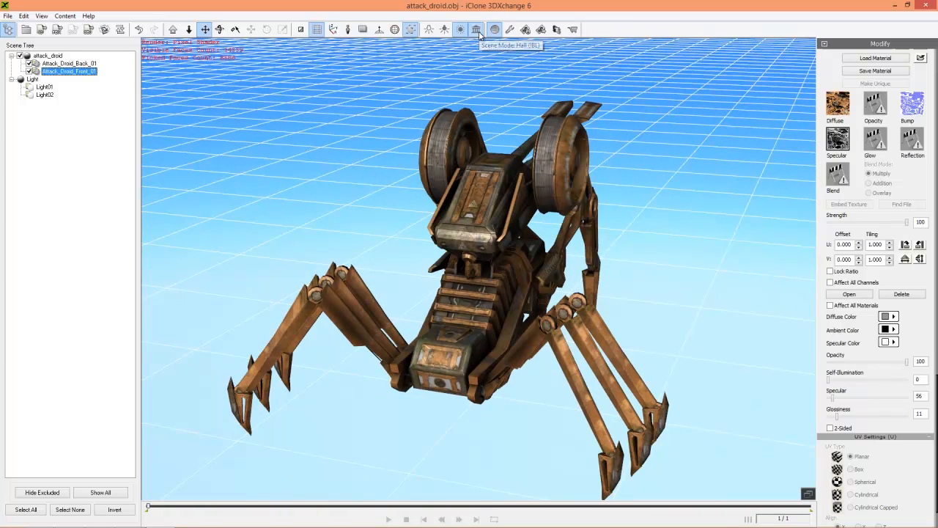
click(461, 30)
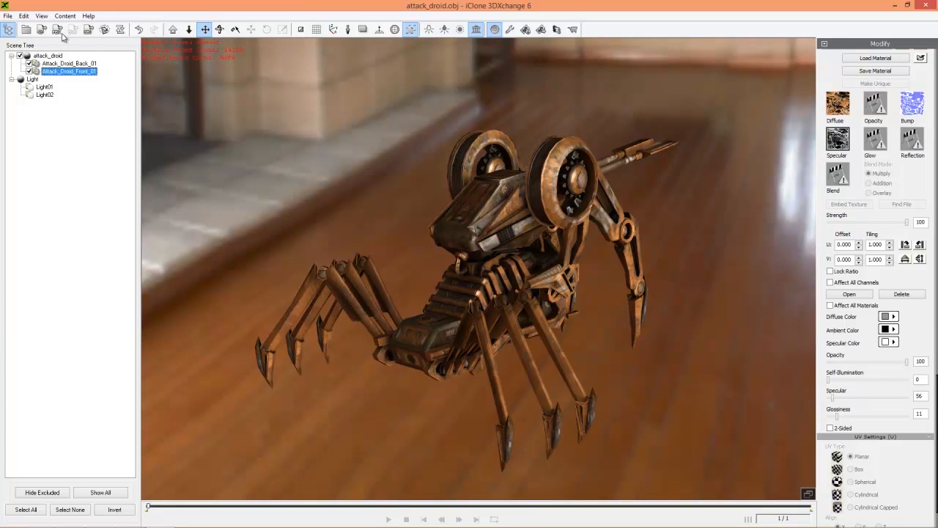
mouse_move(42, 29)
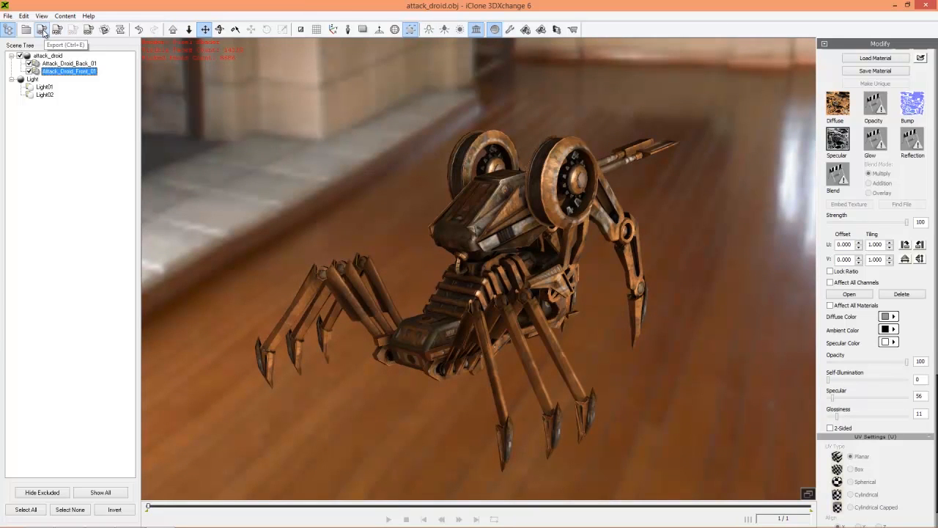
Export the droid as an iClone prop with geometry file name 'Fearsome Droid'.
click(41, 29)
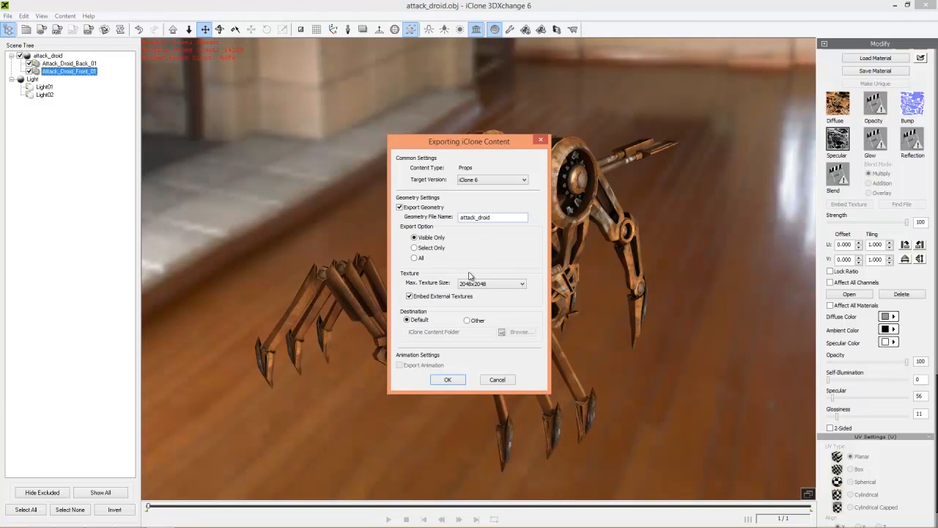
mouse_move(430, 317)
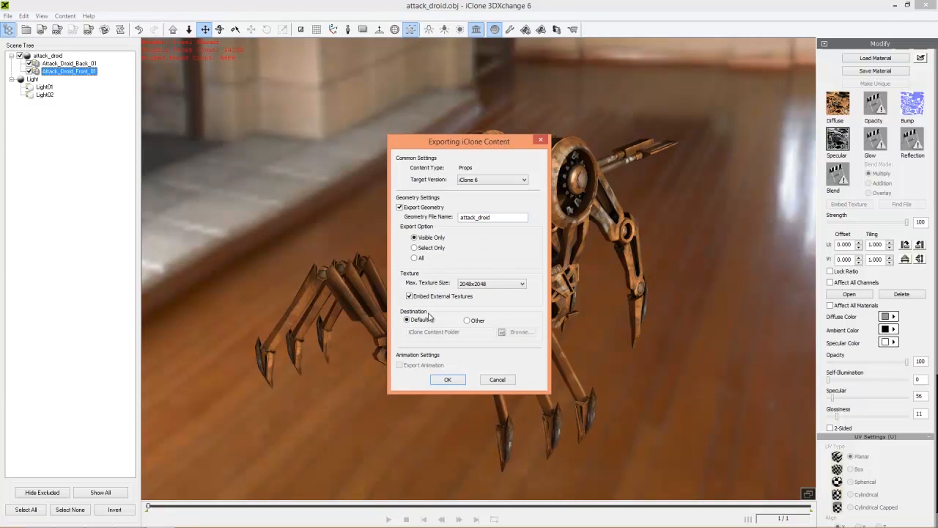
mouse_move(472, 276)
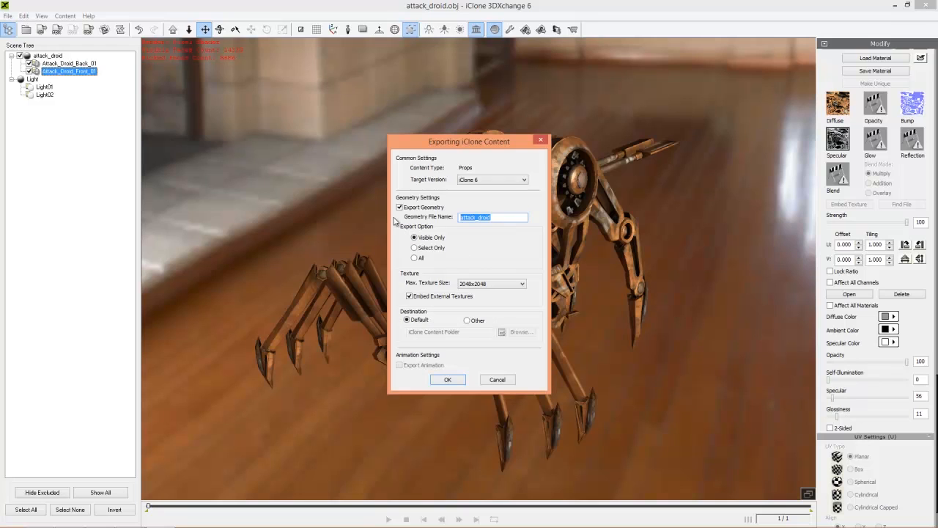
text(Fearsome Droid)
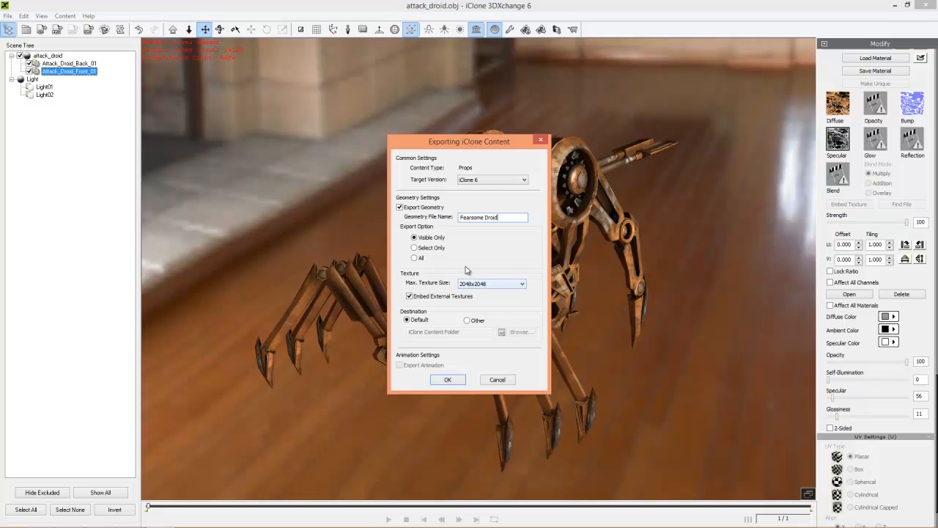
click(447, 379)
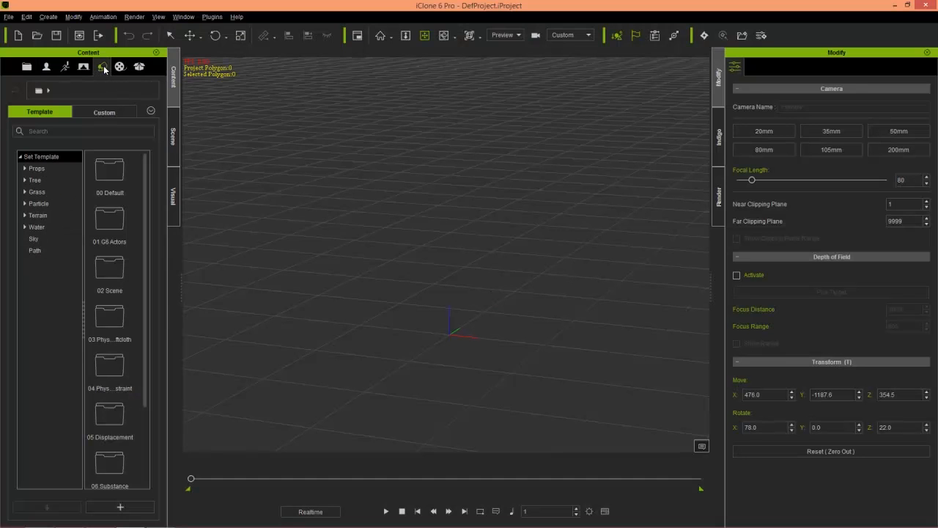
Load Fearsome Droid from Props > Custom into the scene and re-angle the key light.
click(105, 111)
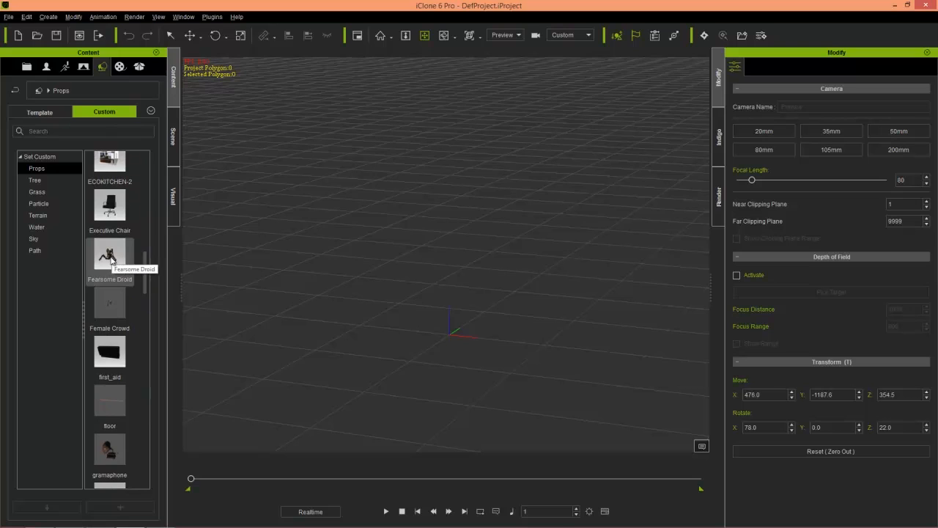
double_click(110, 254)
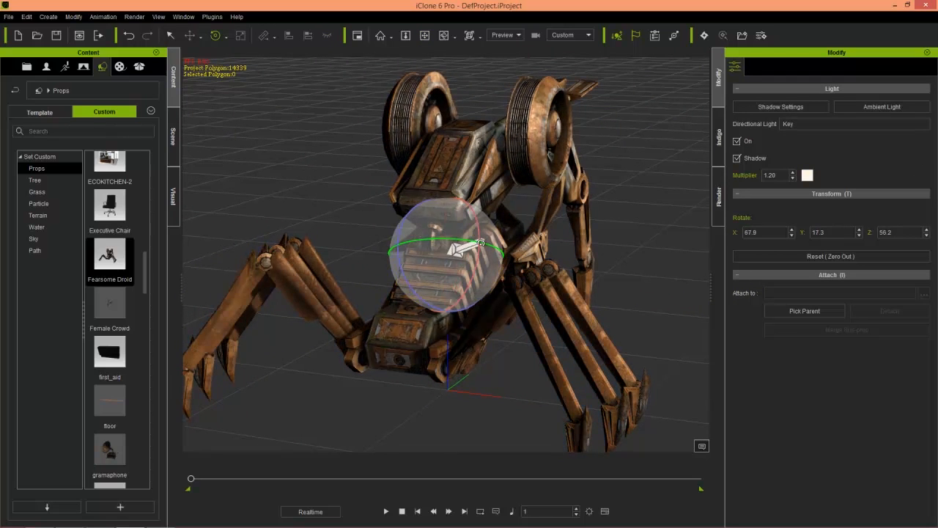
drag(433, 242, 473, 249)
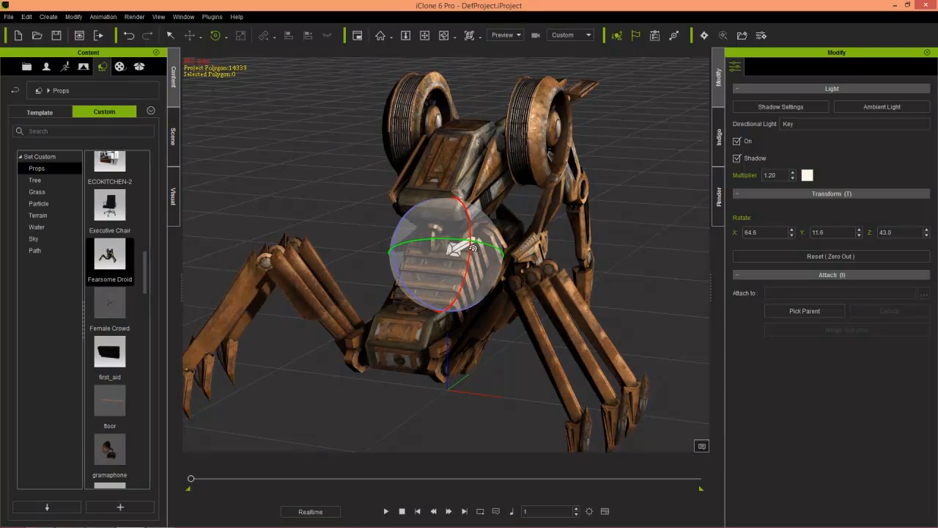